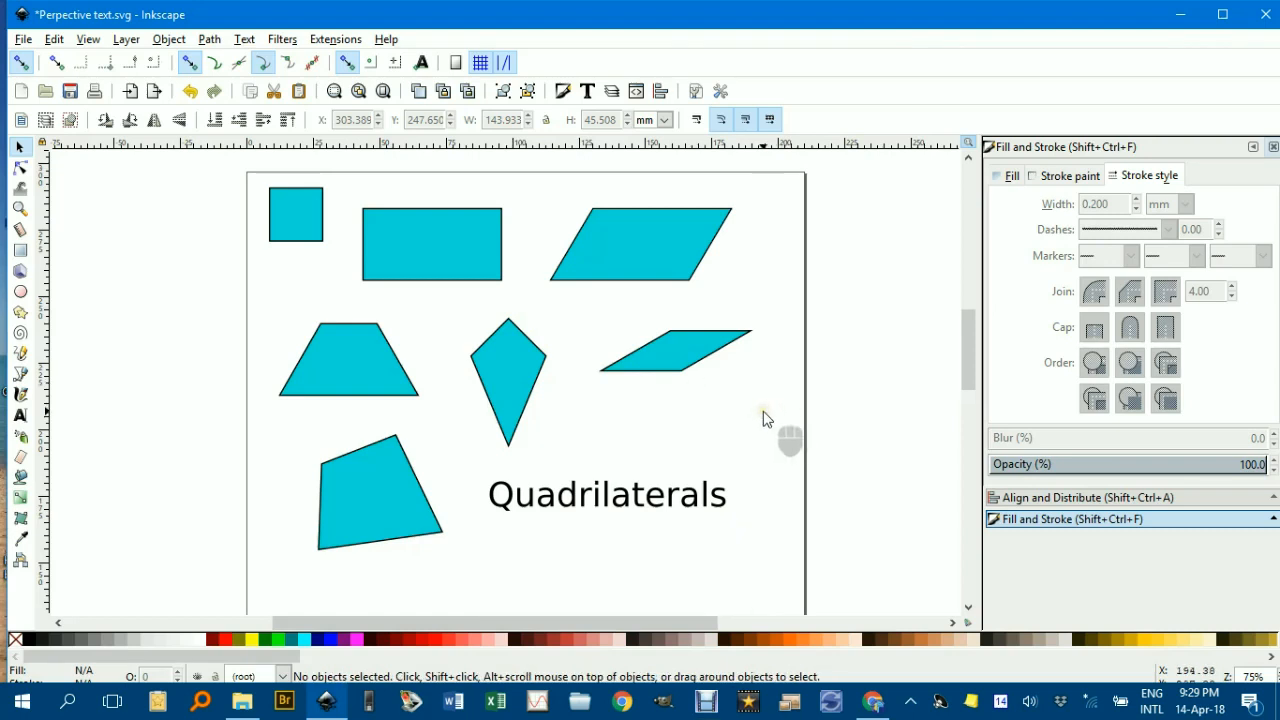
mouse_move(664, 425)
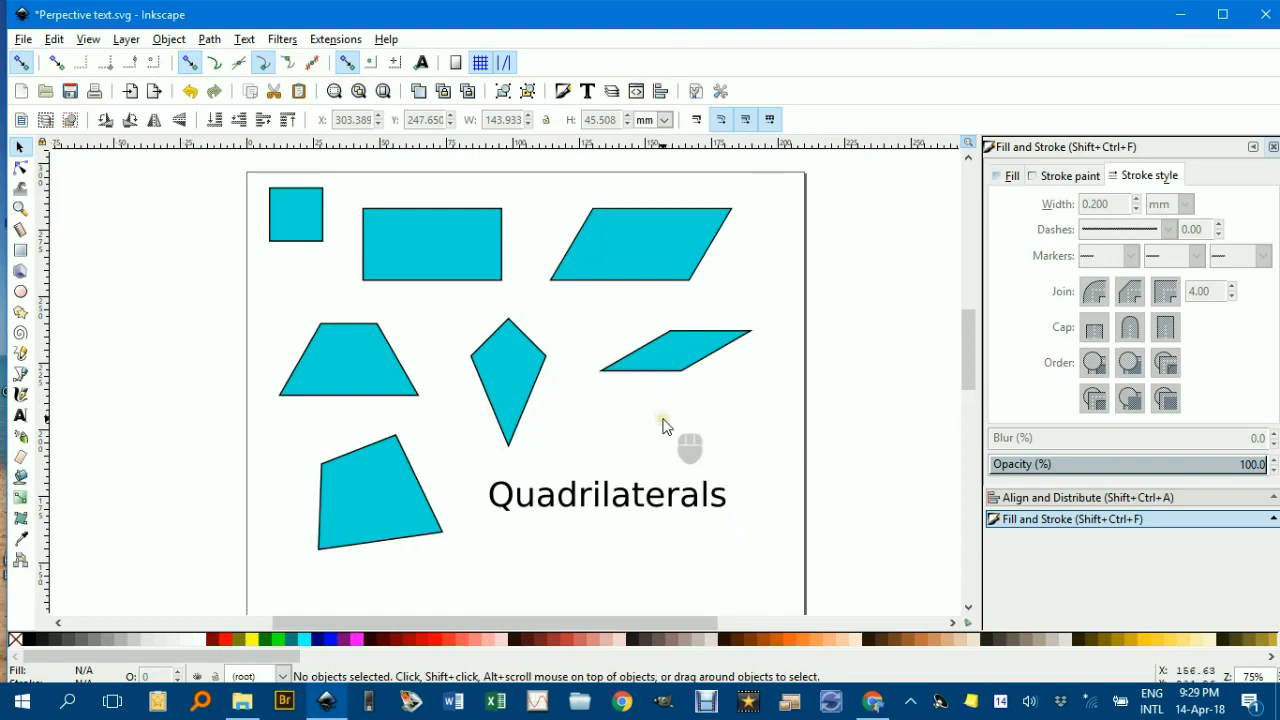
mouse_move(283, 250)
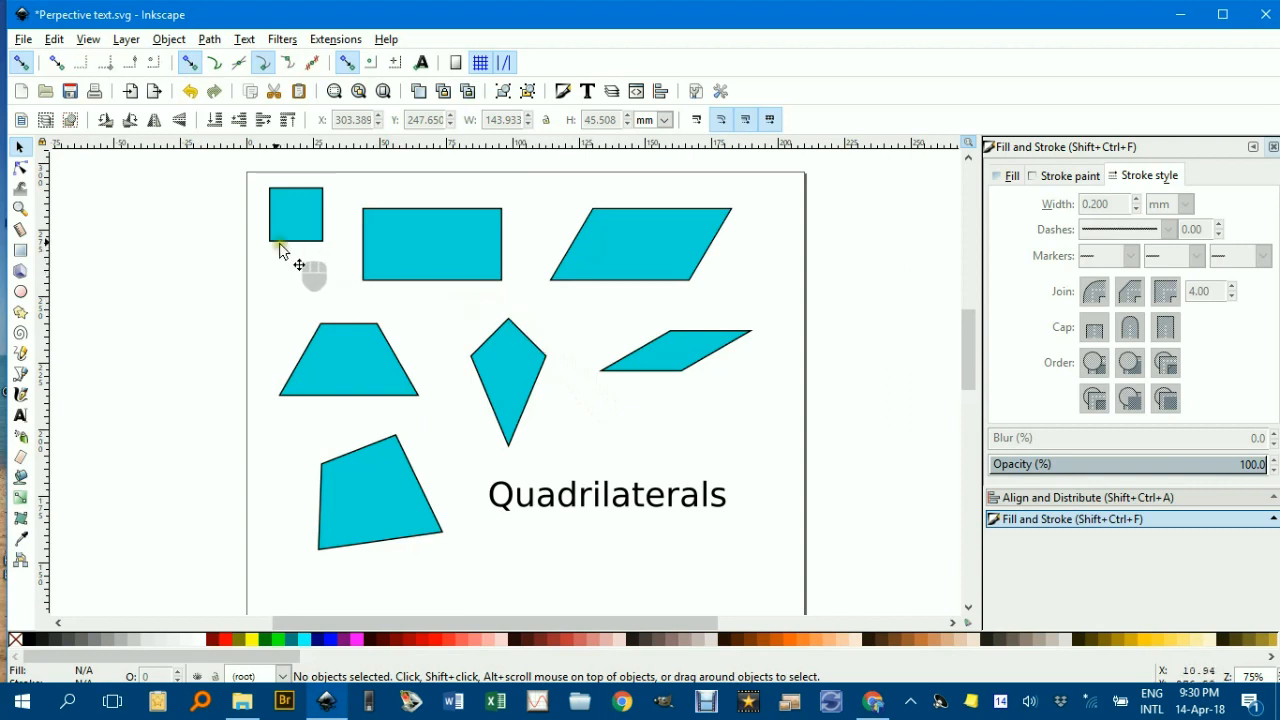
mouse_move(528, 288)
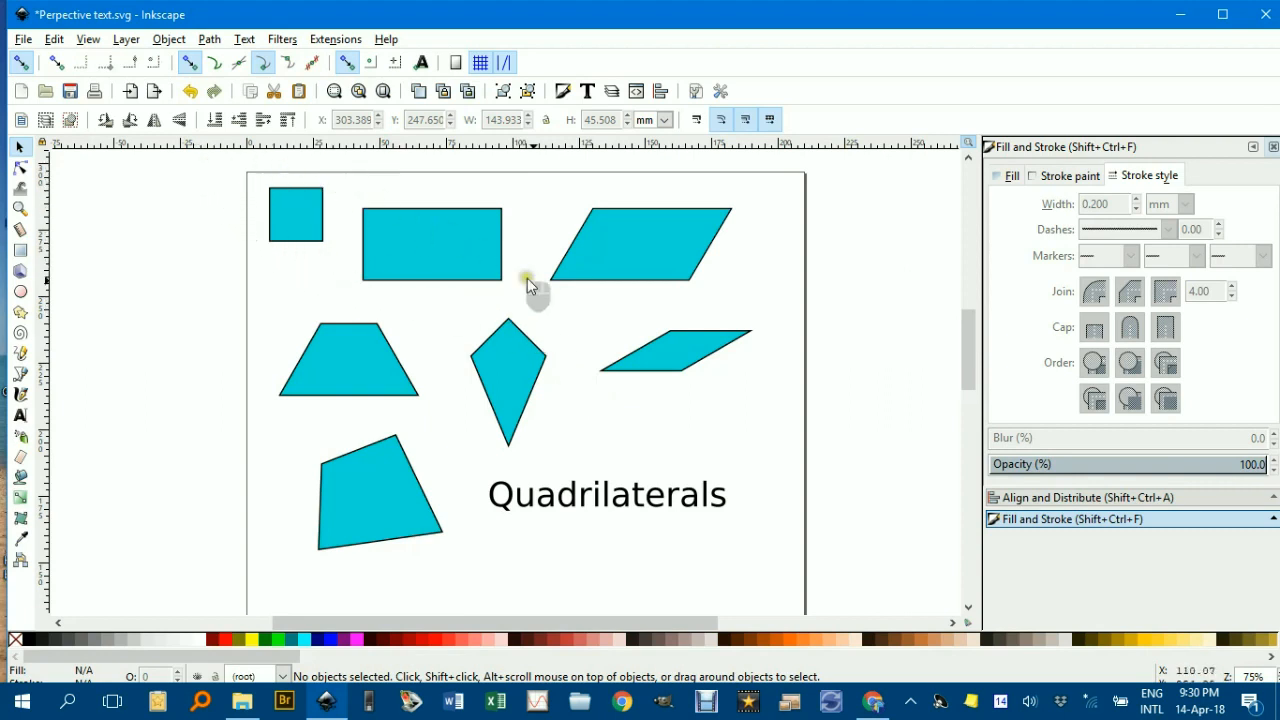
Step: Draw a rectangle near the top left of the page and fill it cyan
middle_click(860, 420)
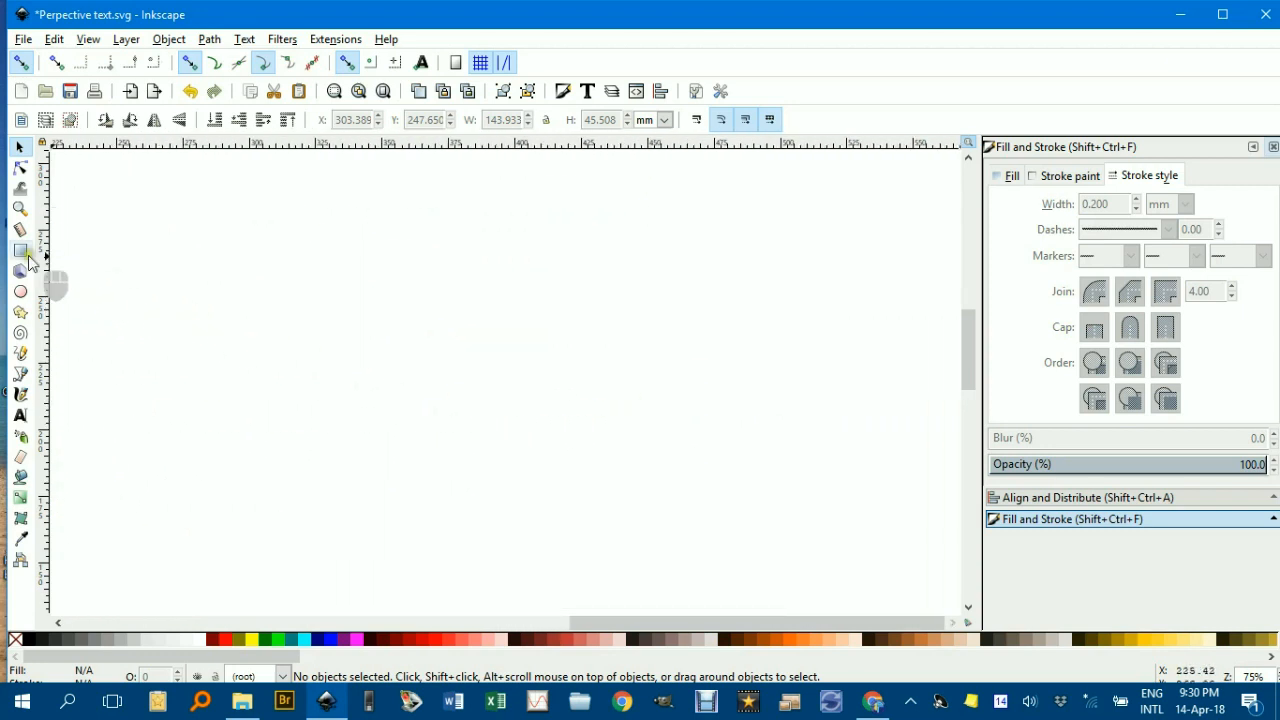
mouse_move(20, 250)
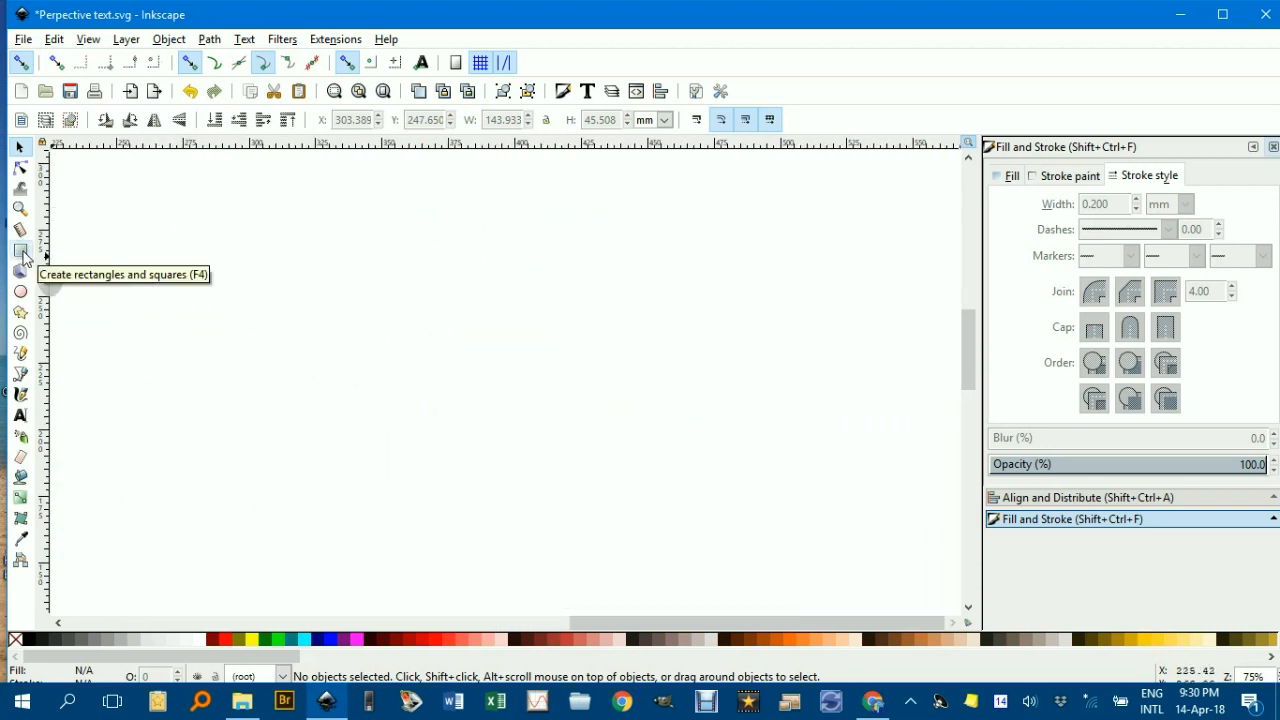
drag(148, 205, 193, 250)
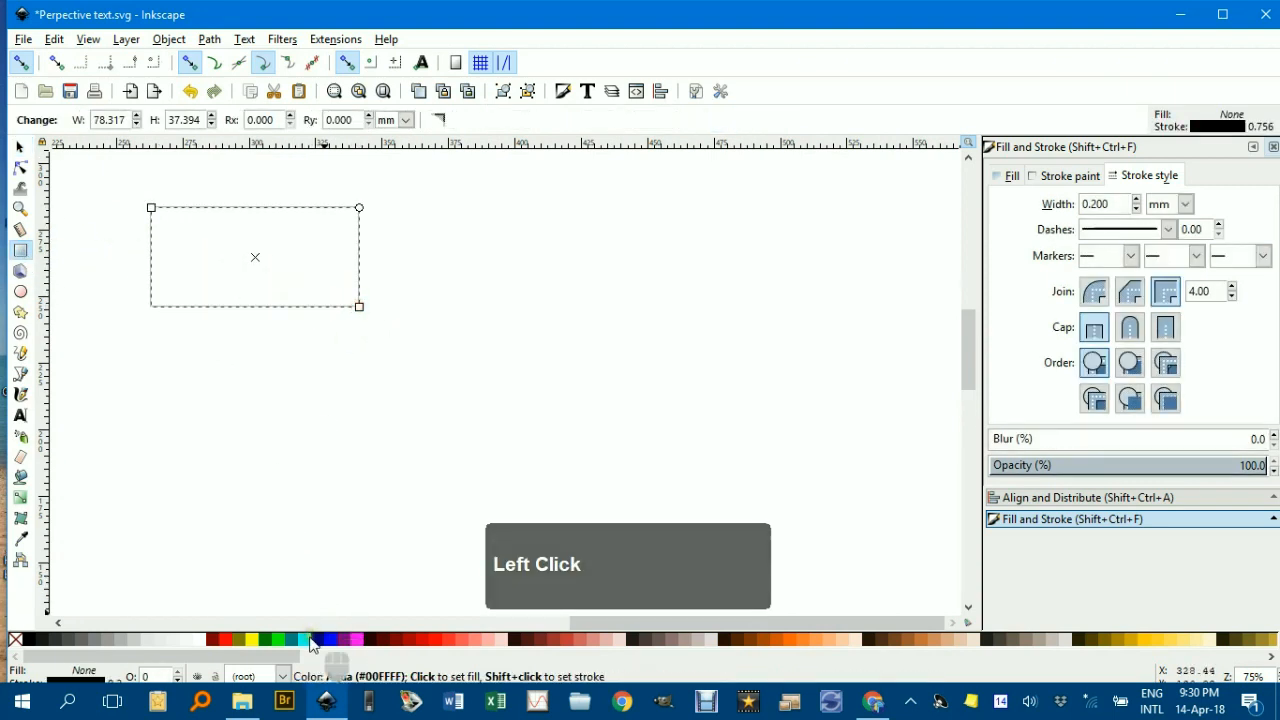
click(310, 640)
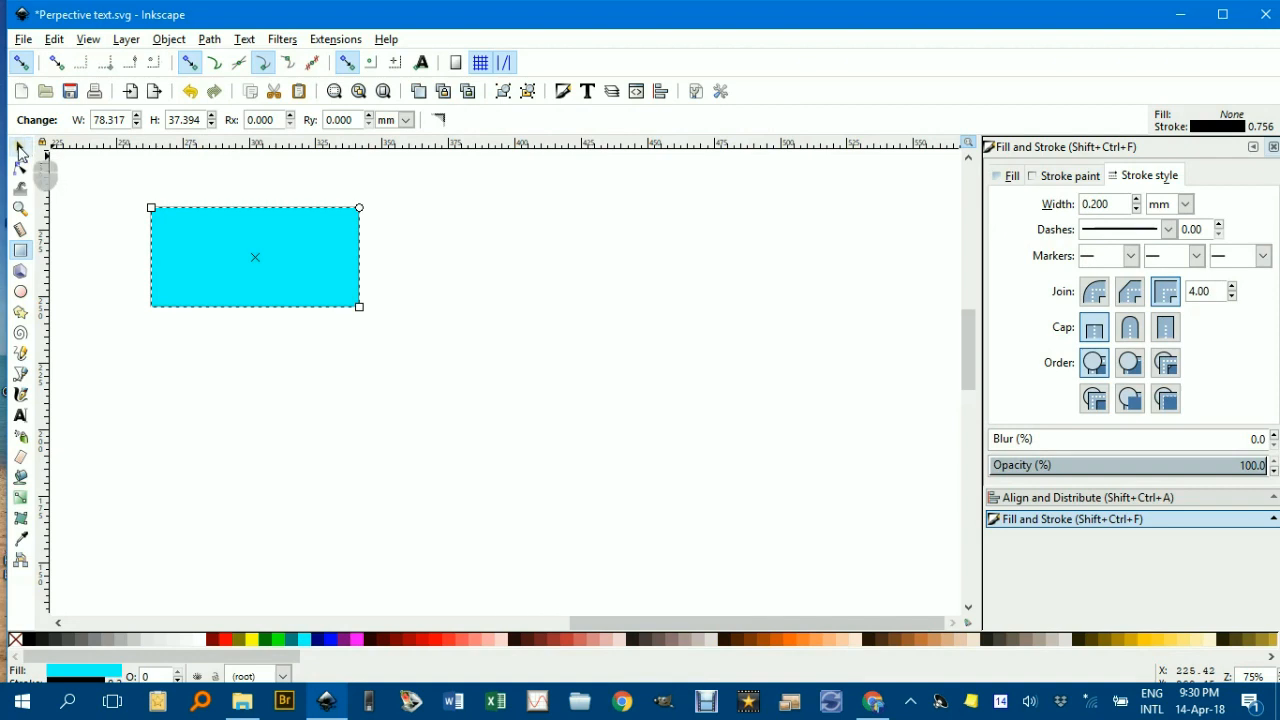
click(285, 337)
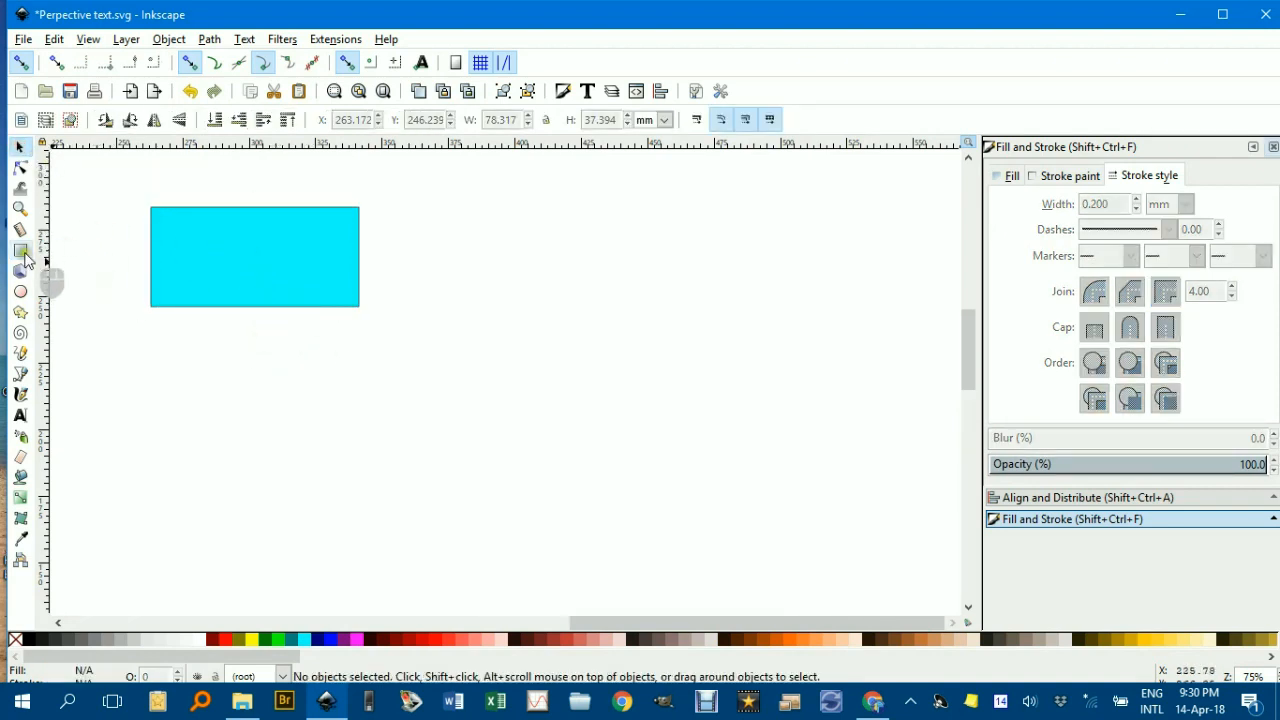
Step: Draw a cyan square with equal sides to the right of the rectangle
click(19, 249)
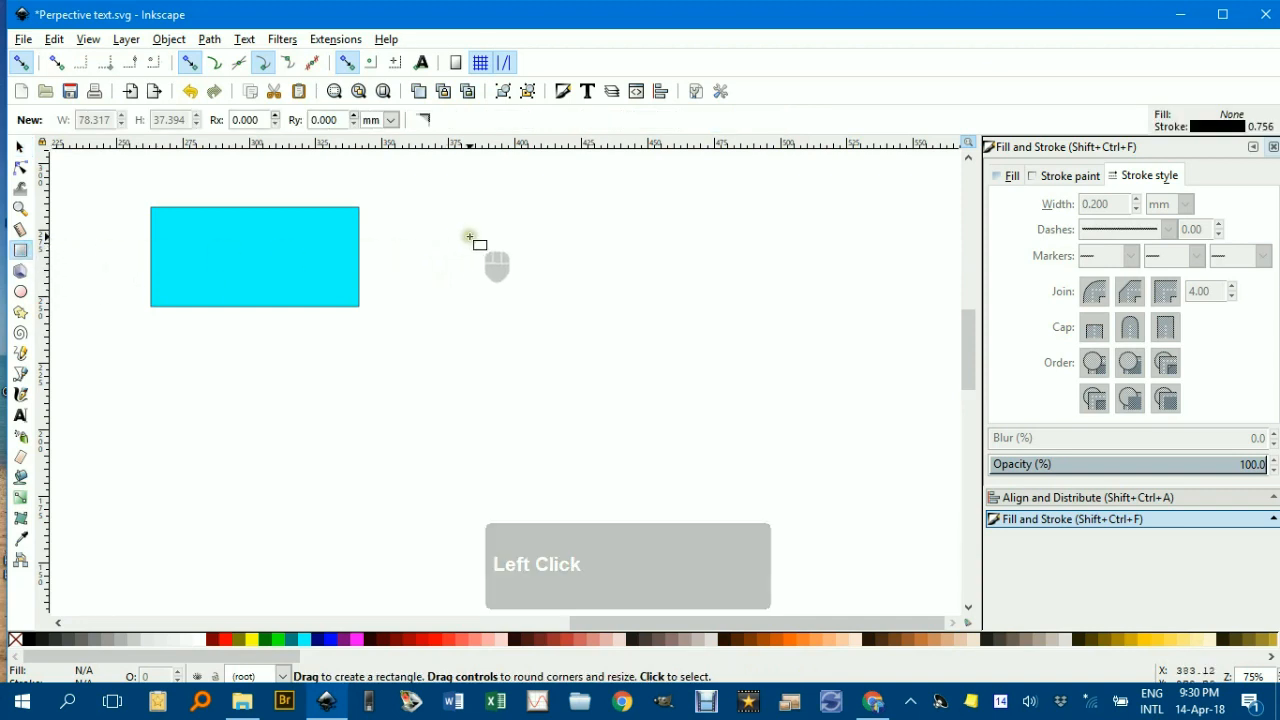
drag(468, 236, 548, 319)
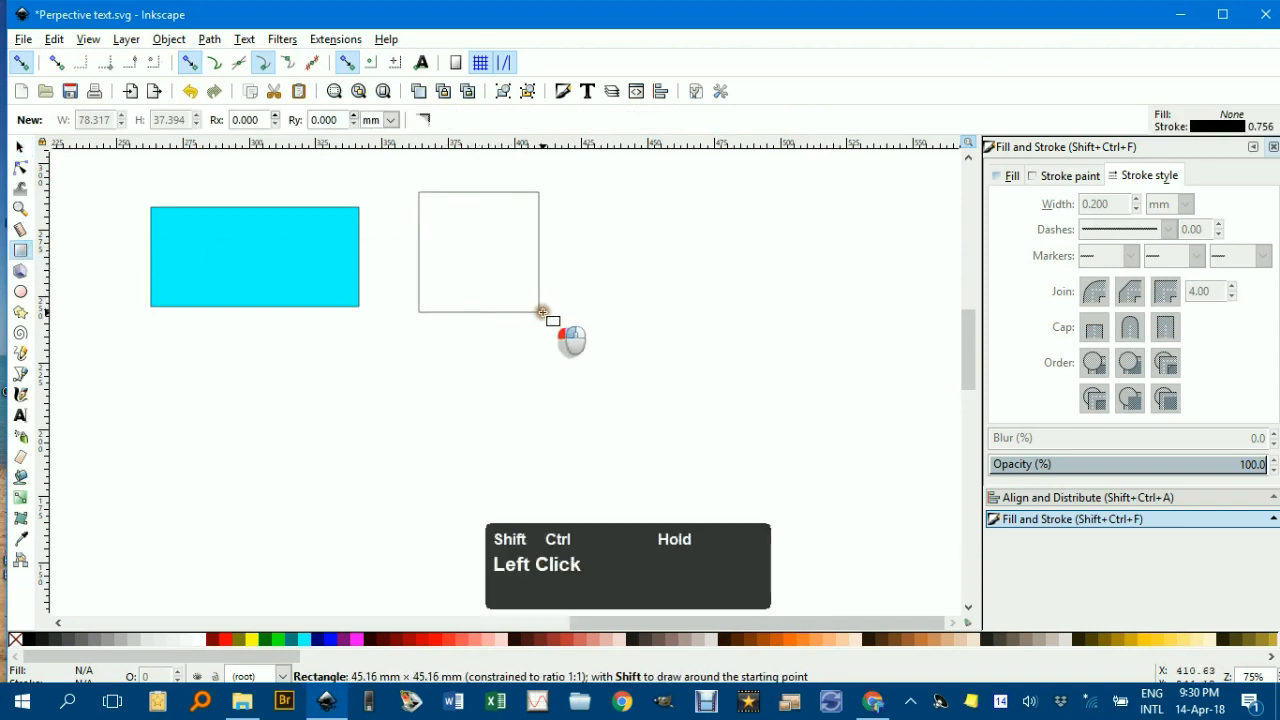
drag(548, 312, 548, 289)
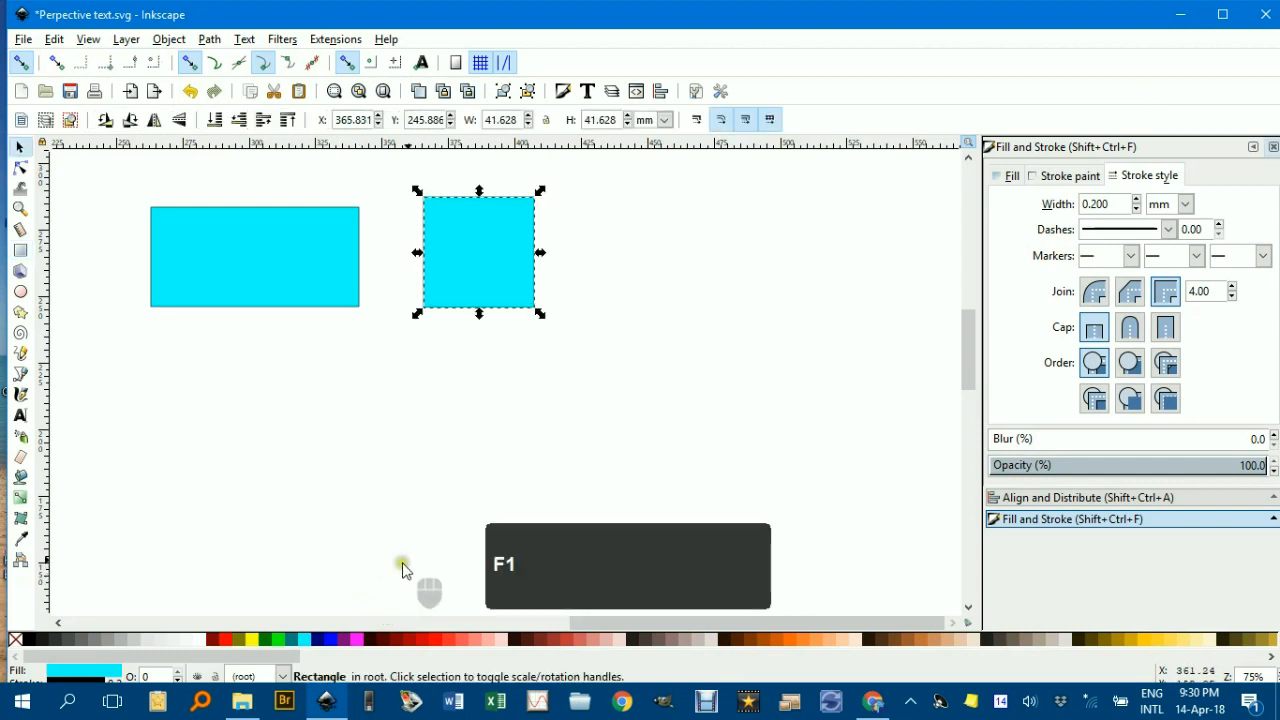
click(637, 324)
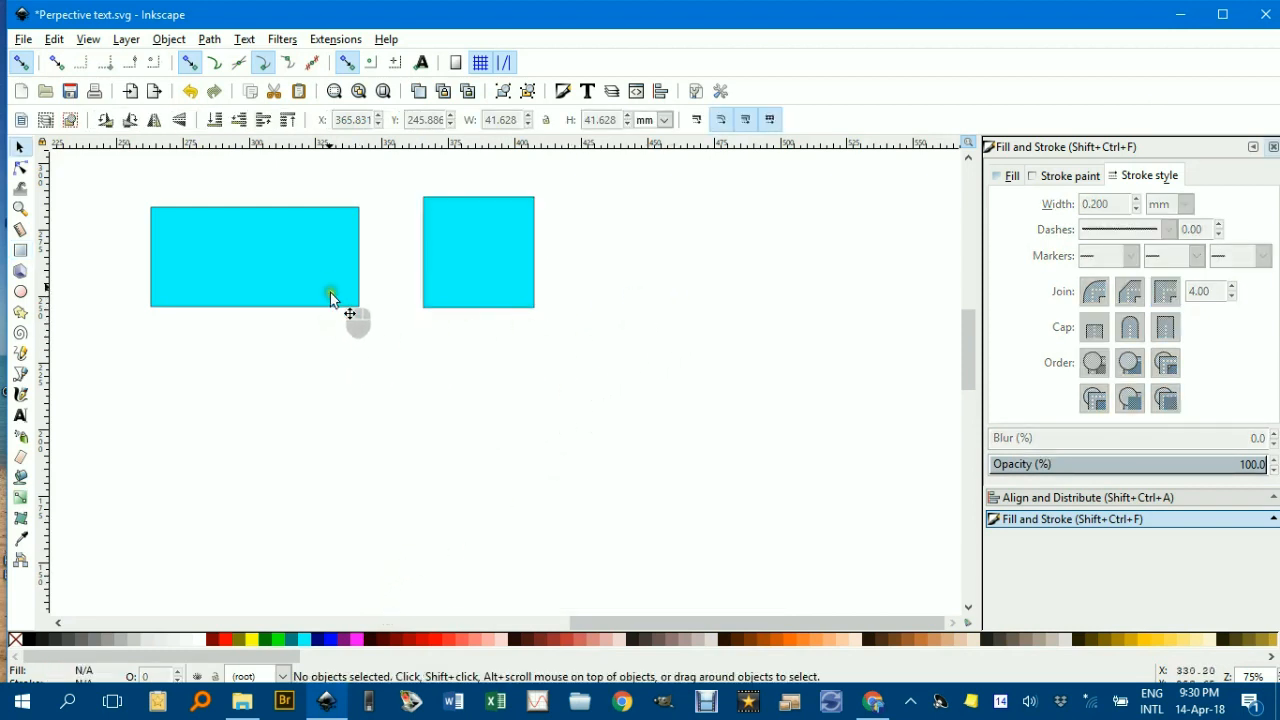
Step: Copy the rectangle to the right of the square and skew the copy sideways
click(270, 270)
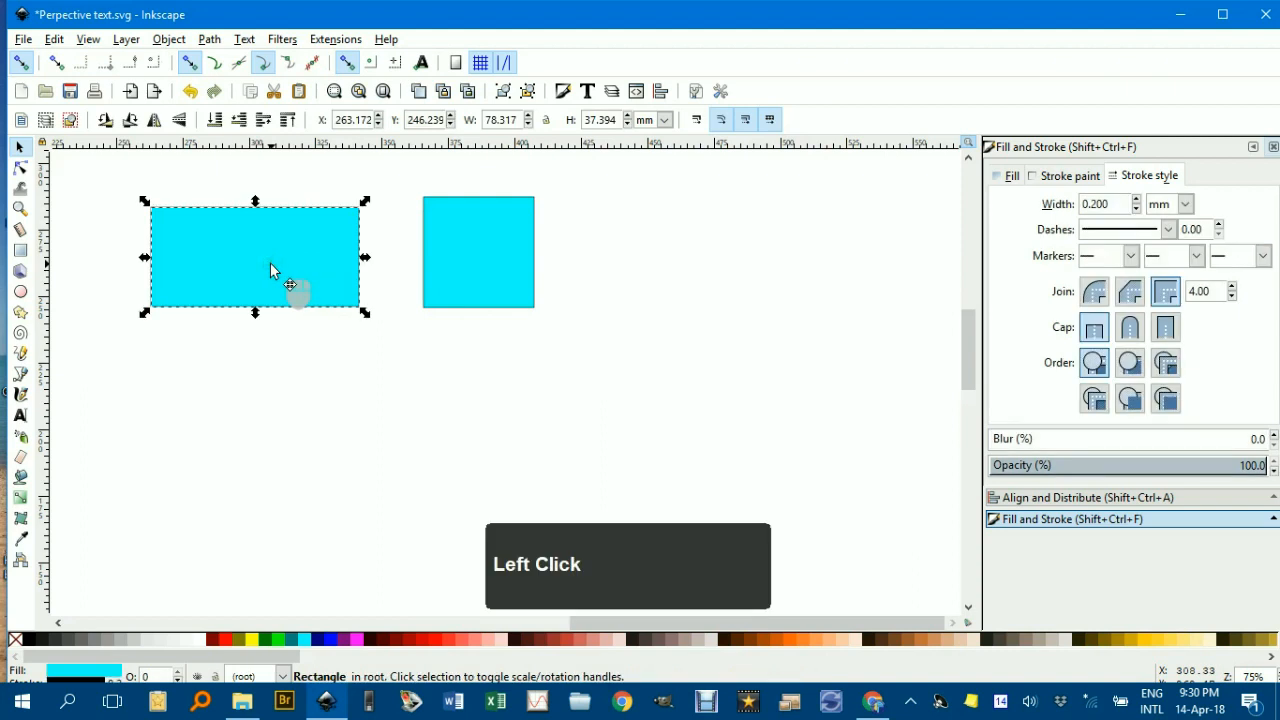
drag(255, 255, 708, 255)
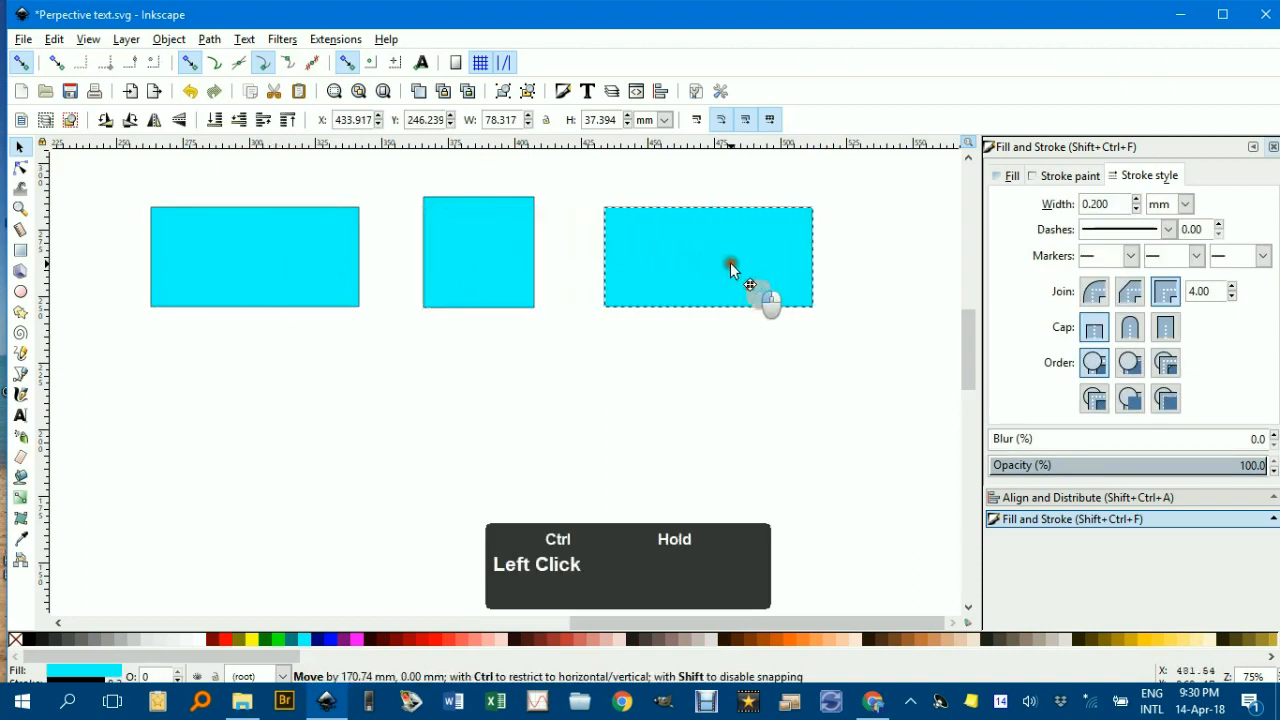
click(708, 257)
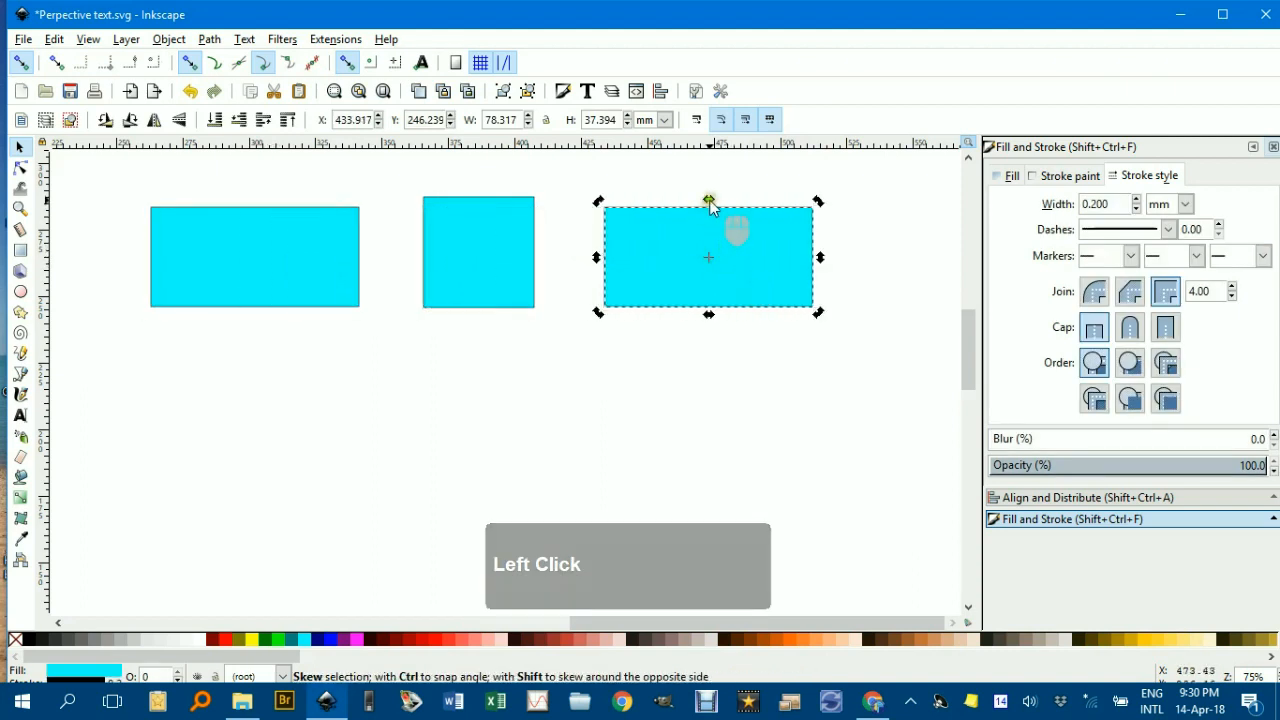
drag(709, 201, 685, 242)
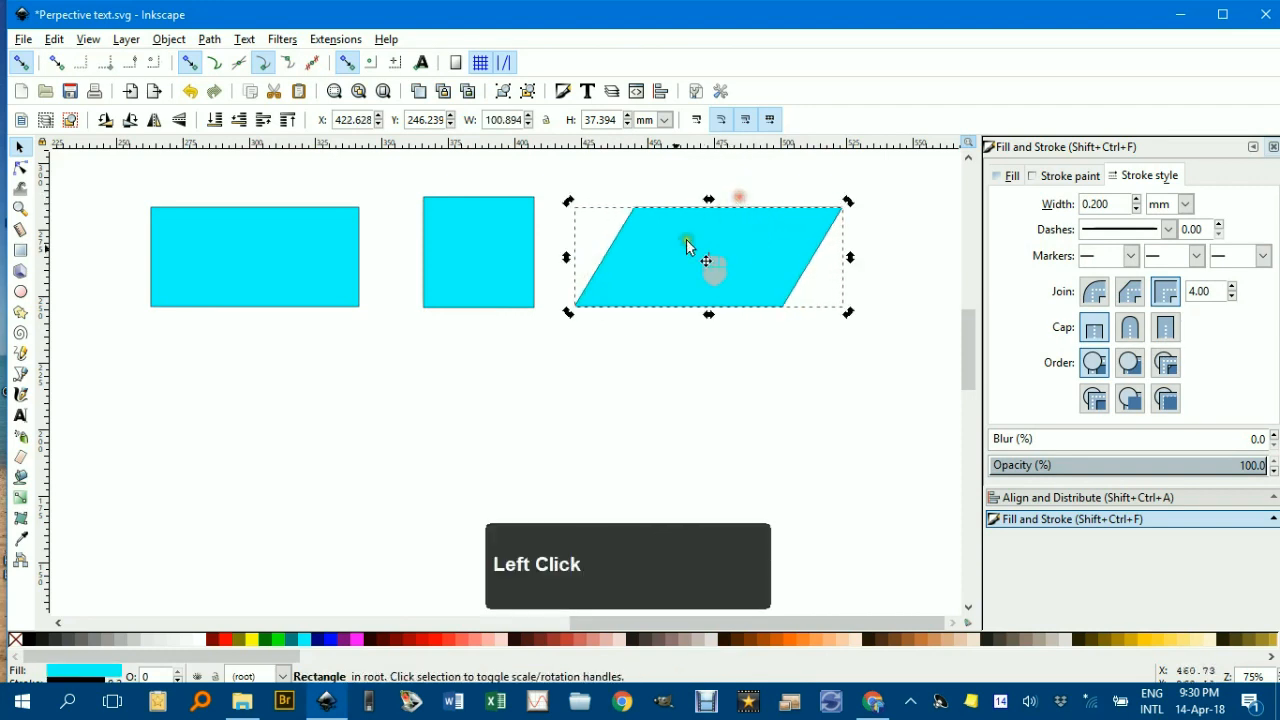
click(355, 420)
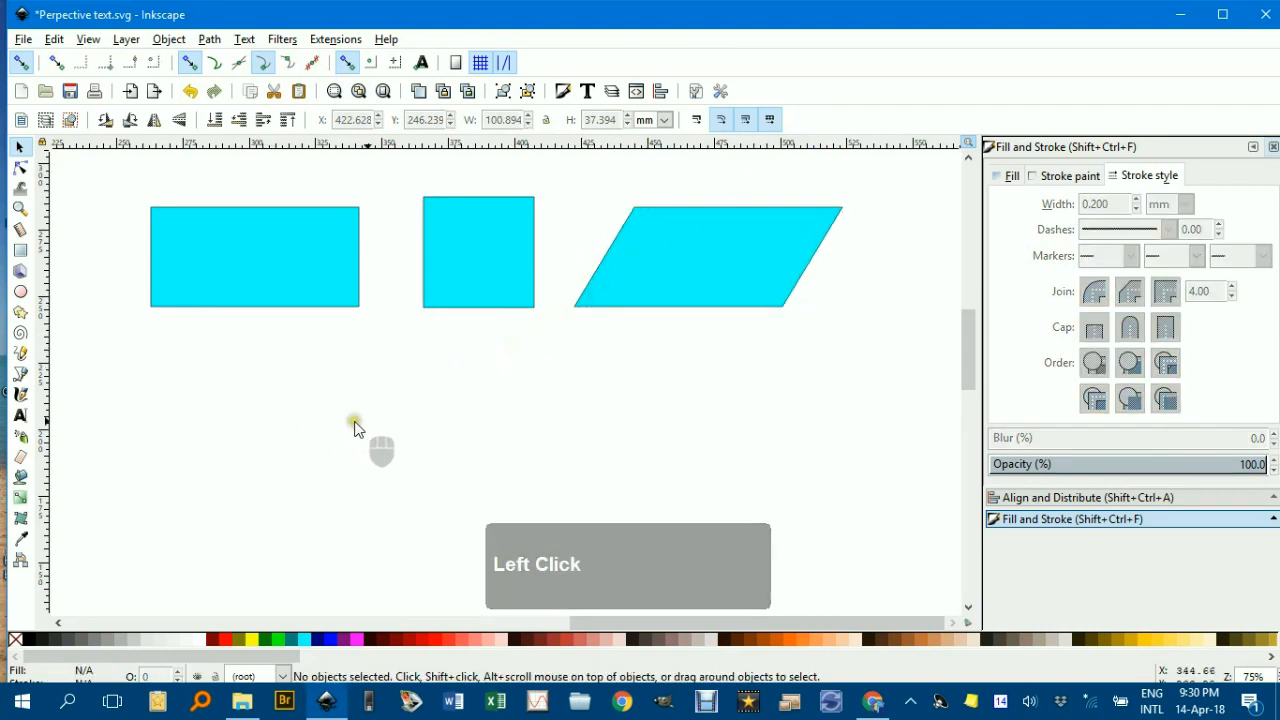
middle_click(366, 396)
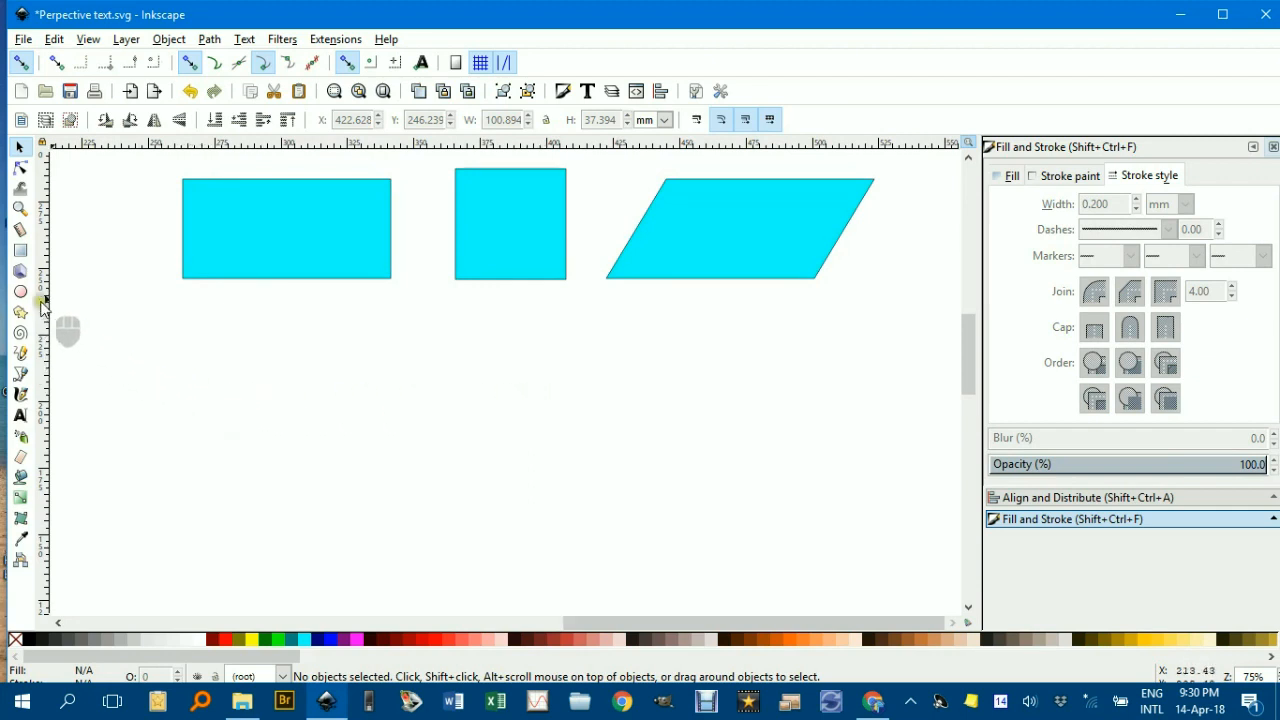
mouse_move(18, 250)
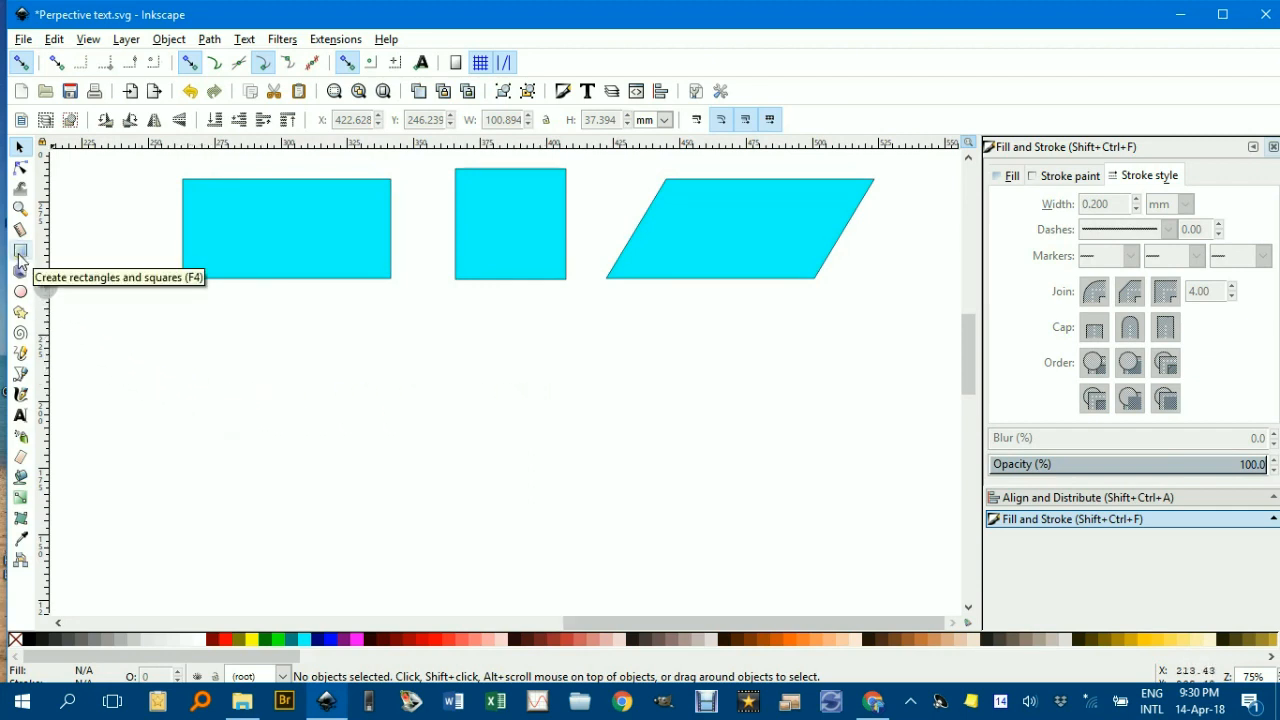
mouse_move(249, 267)
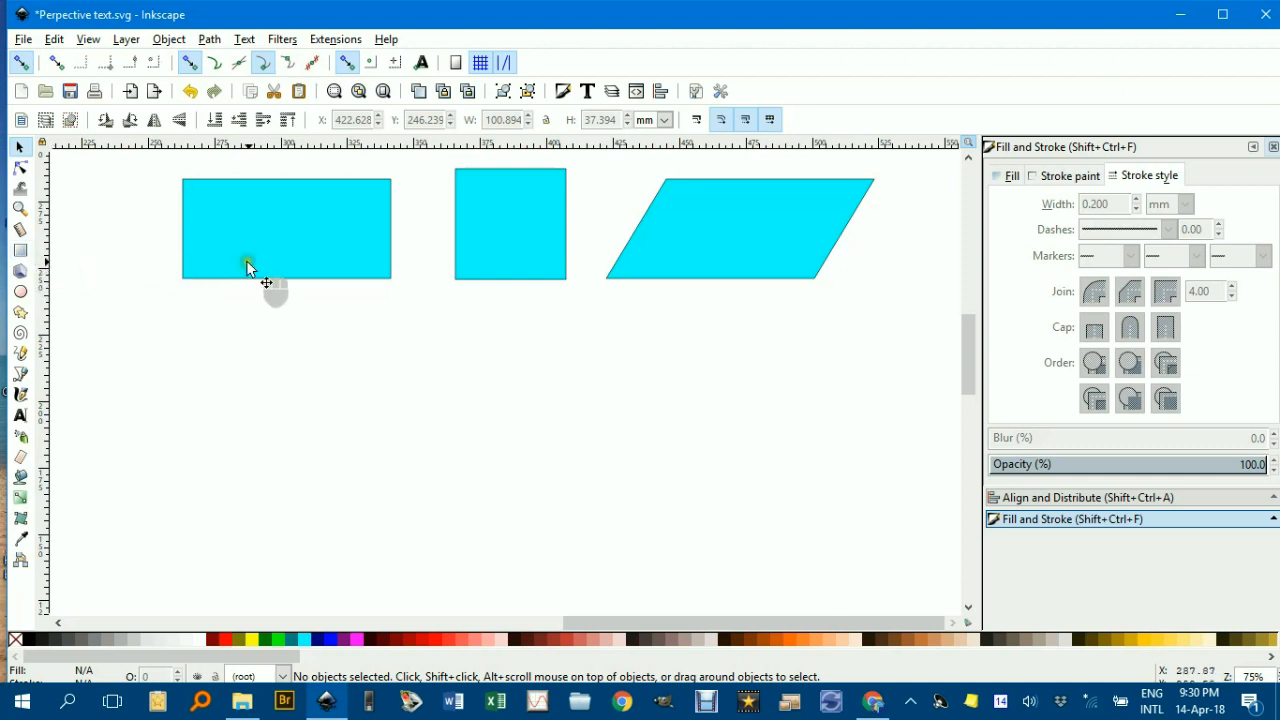
Step: Place a copy of the rectangle below the first and convert it to a path
click(280, 245)
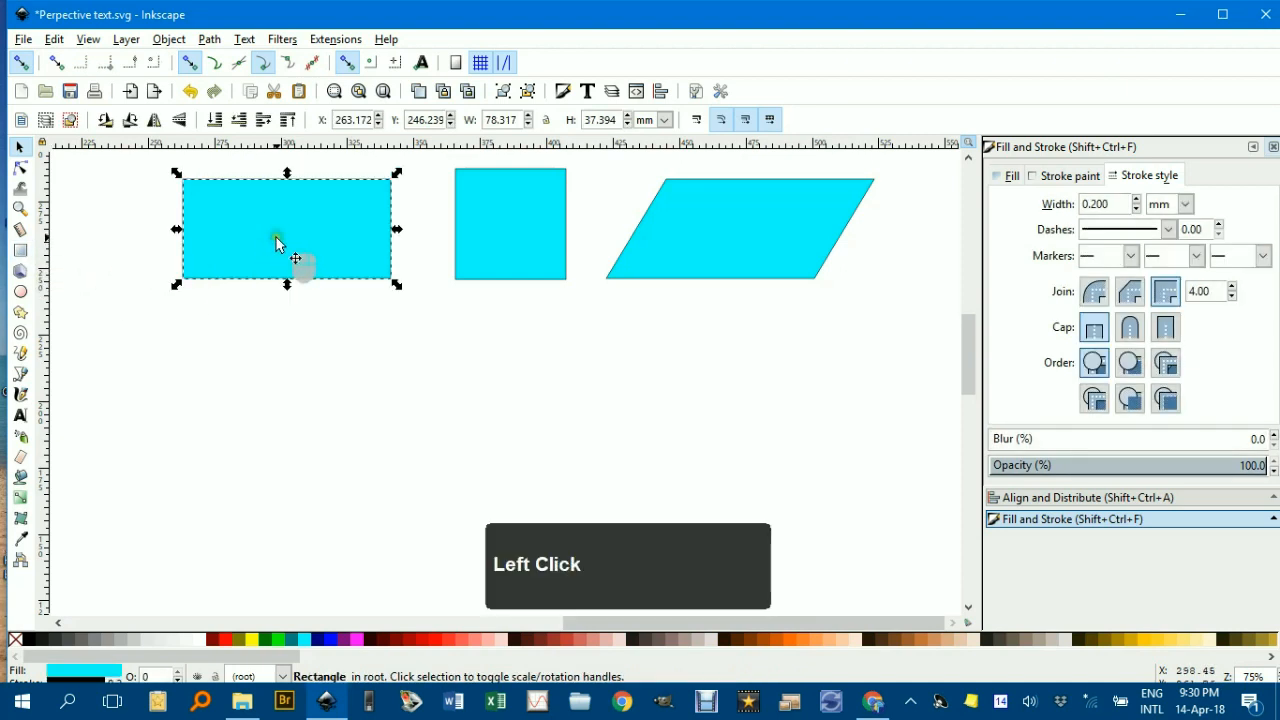
drag(285, 230, 340, 420)
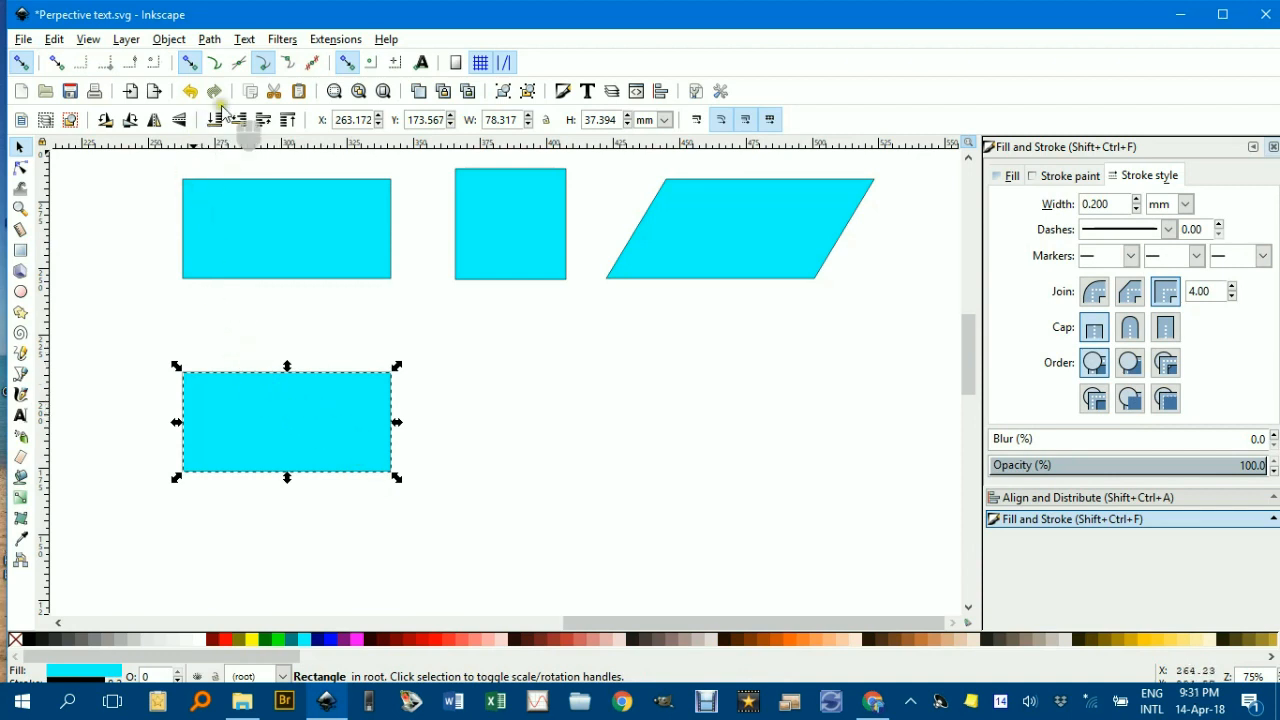
click(210, 39)
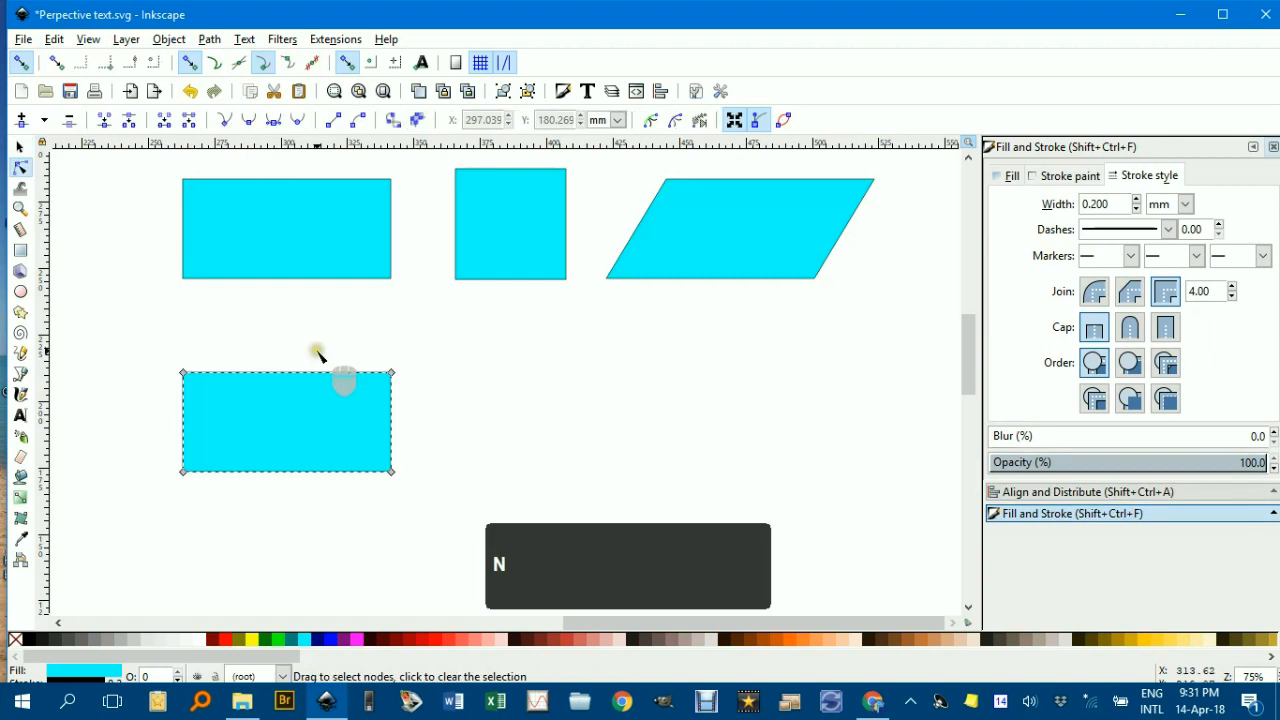
Step: Select the copy's top two corners and squeeze them inward
drag(320, 352, 425, 397)
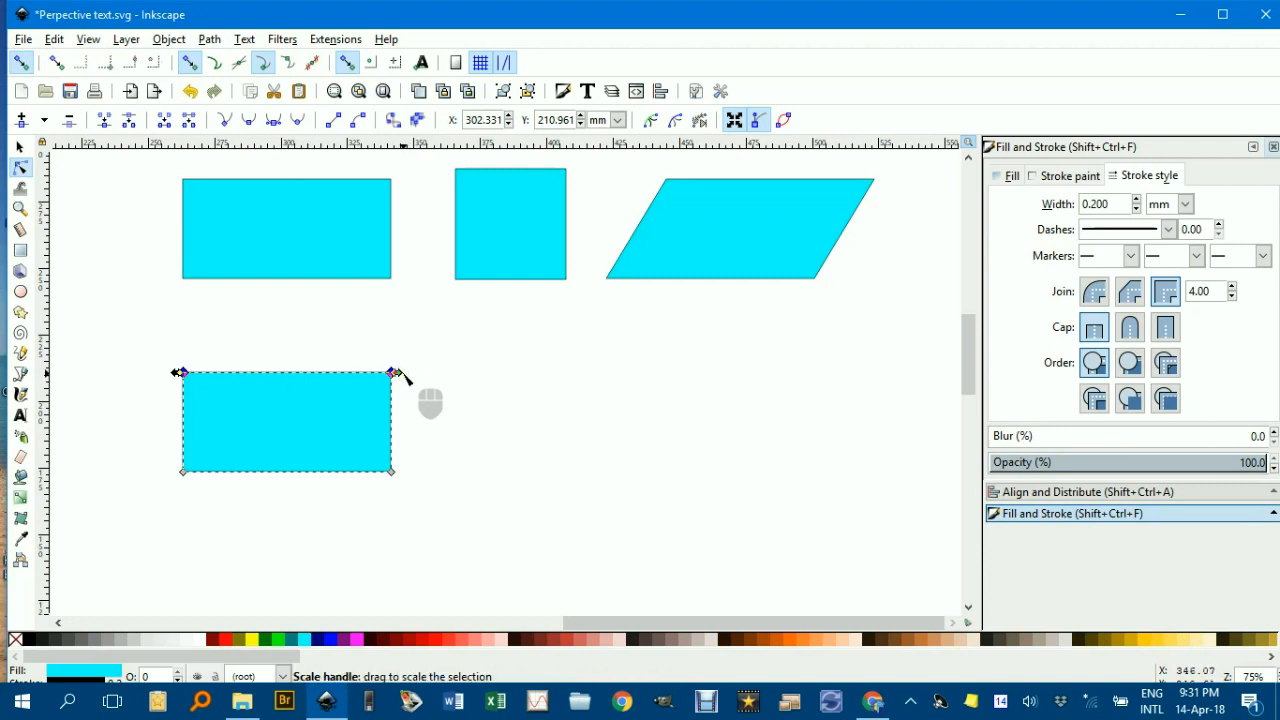
click(391, 373)
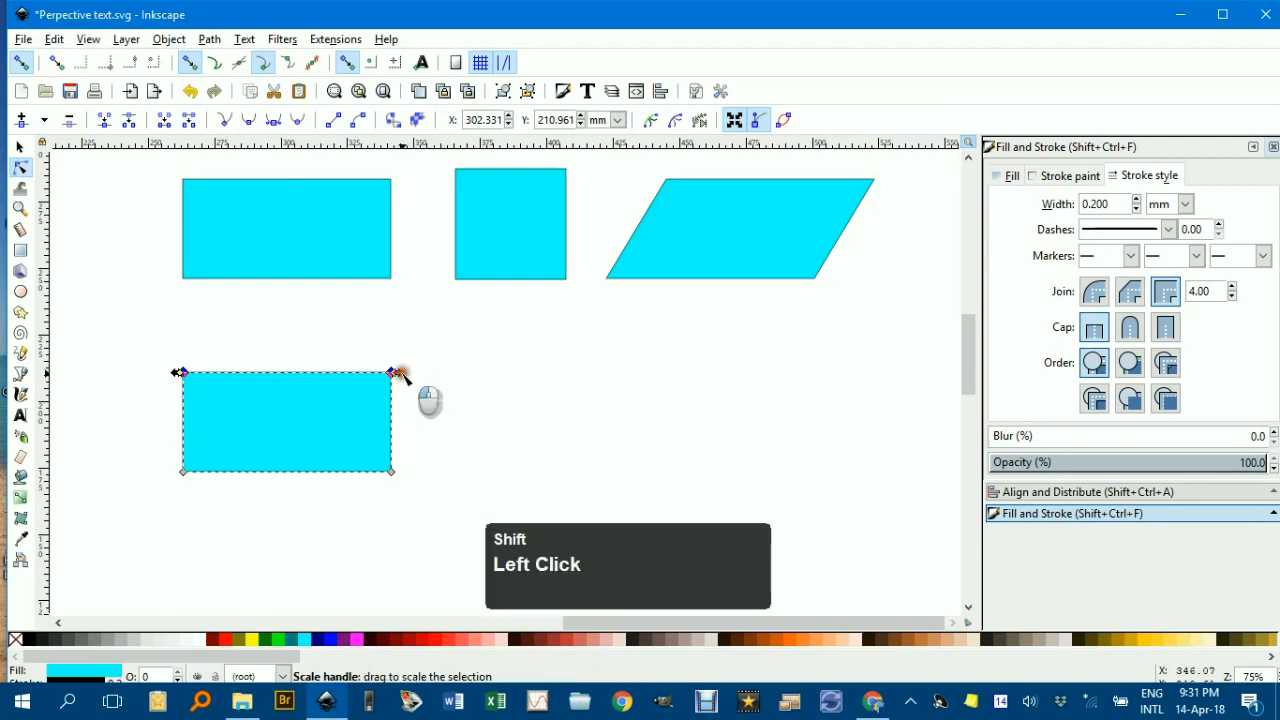
drag(180, 373, 243, 373)
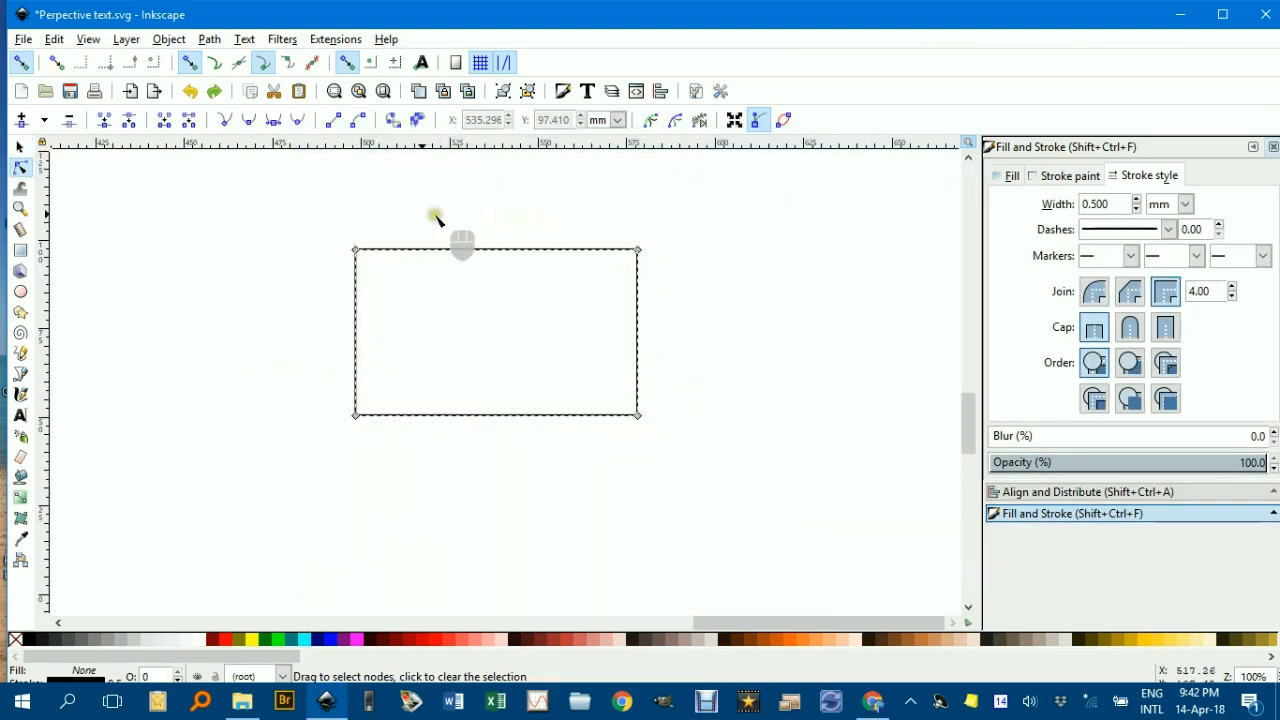
mouse_move(288, 213)
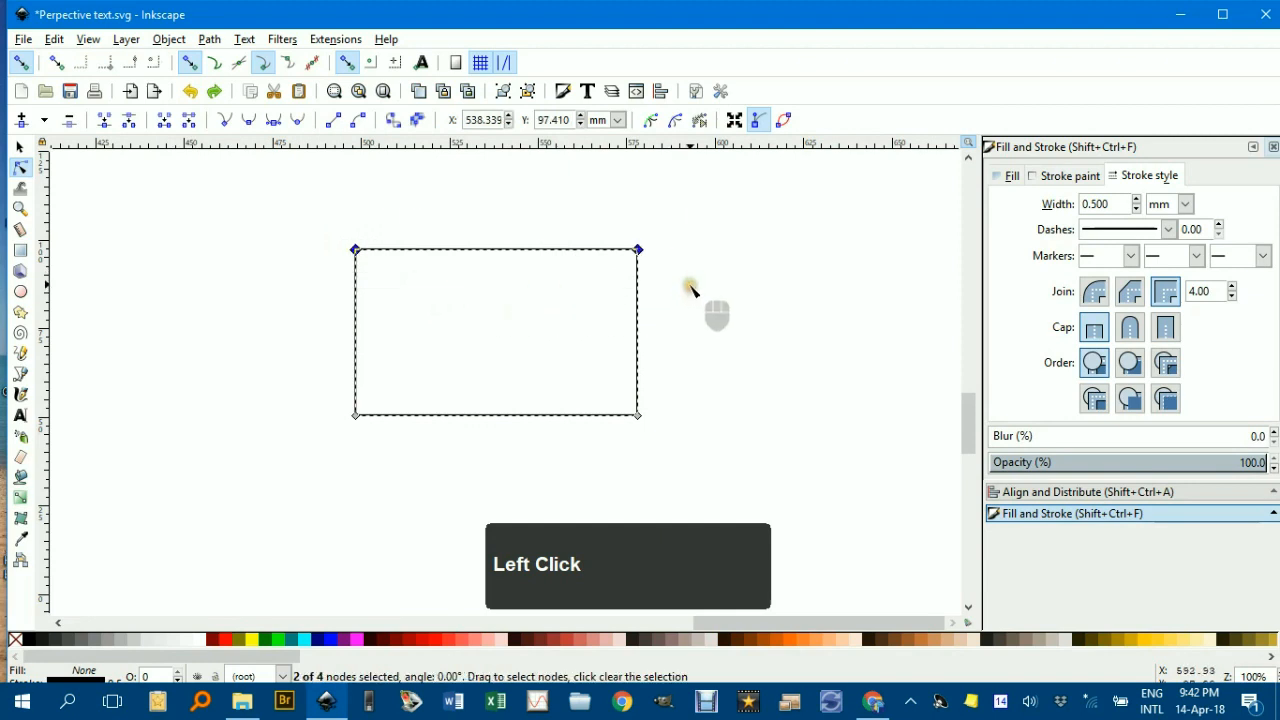
mouse_move(733, 120)
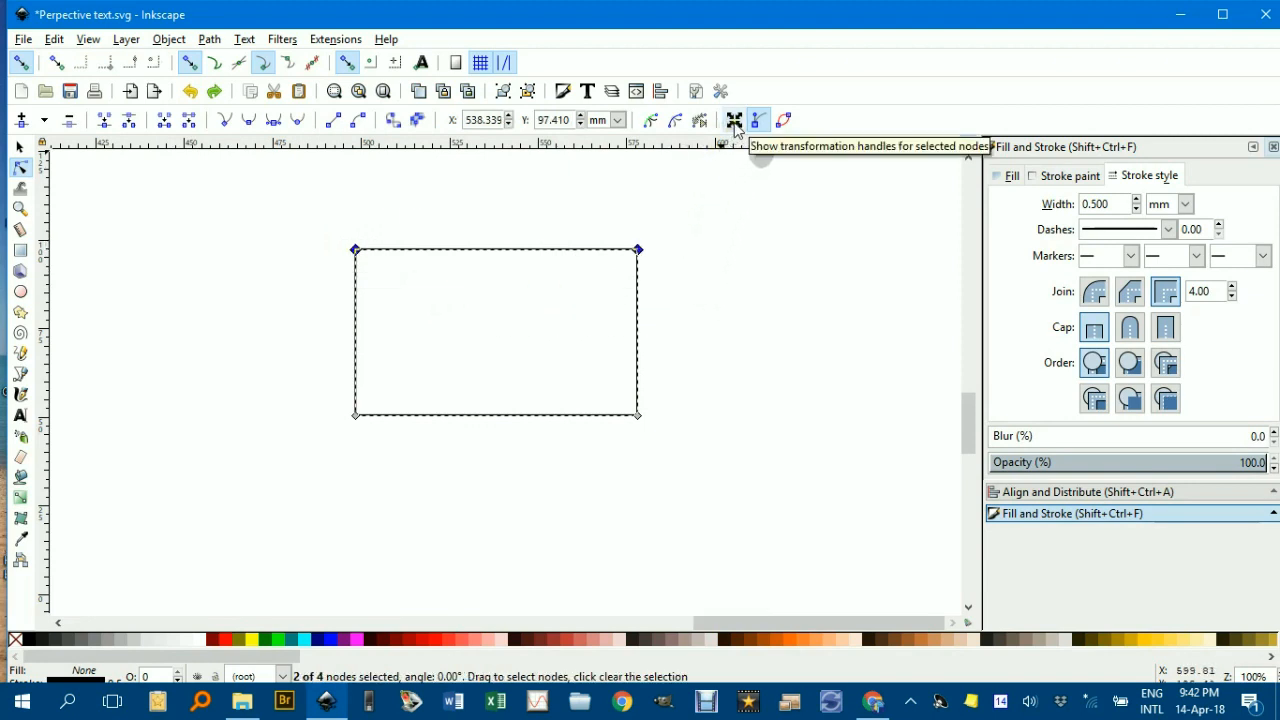
Step: Show transformation handles around the selected top two nodes
click(733, 120)
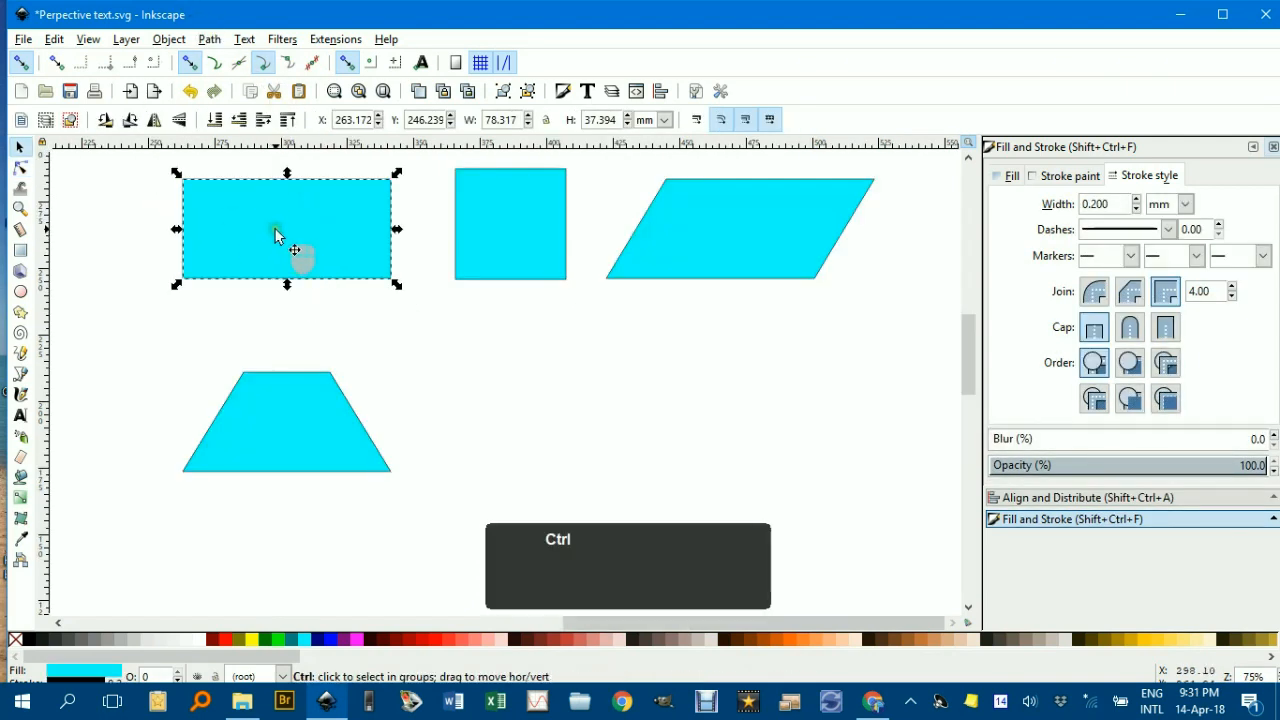
Step: Move a rectangle copy beside the trapezium, convert it to a path and slope its top
drag(285, 228, 602, 420)
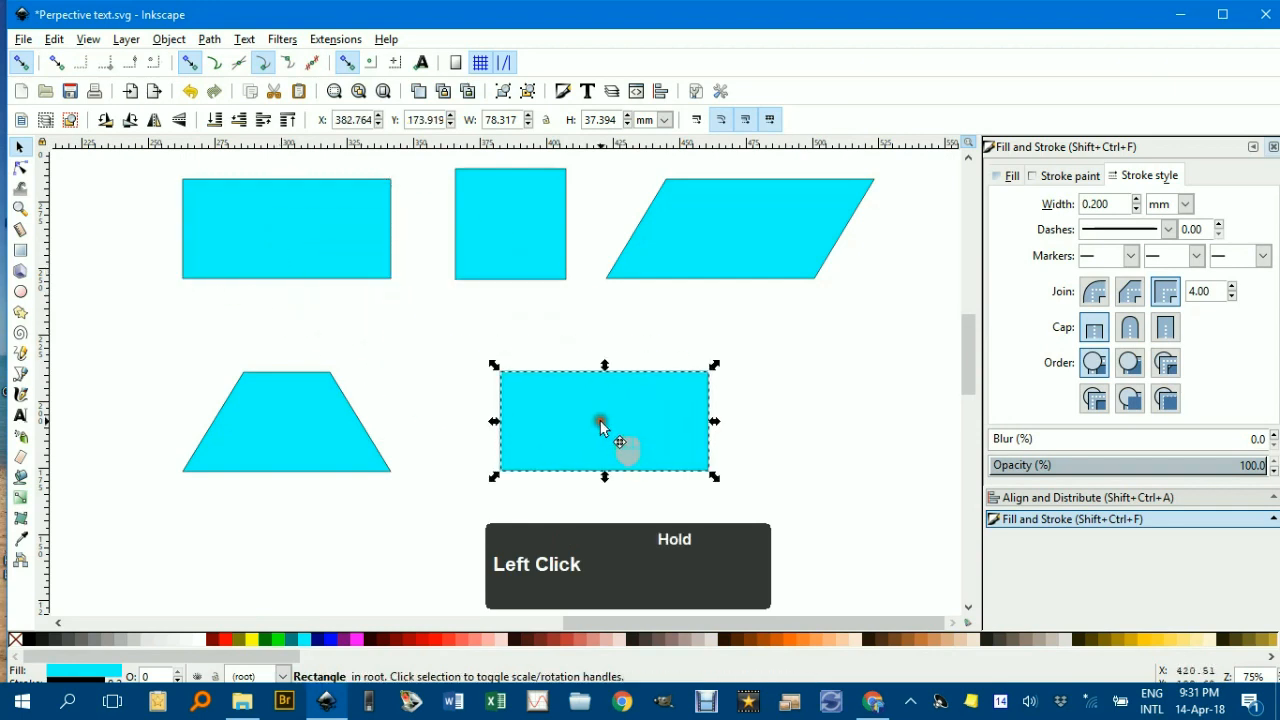
click(209, 39)
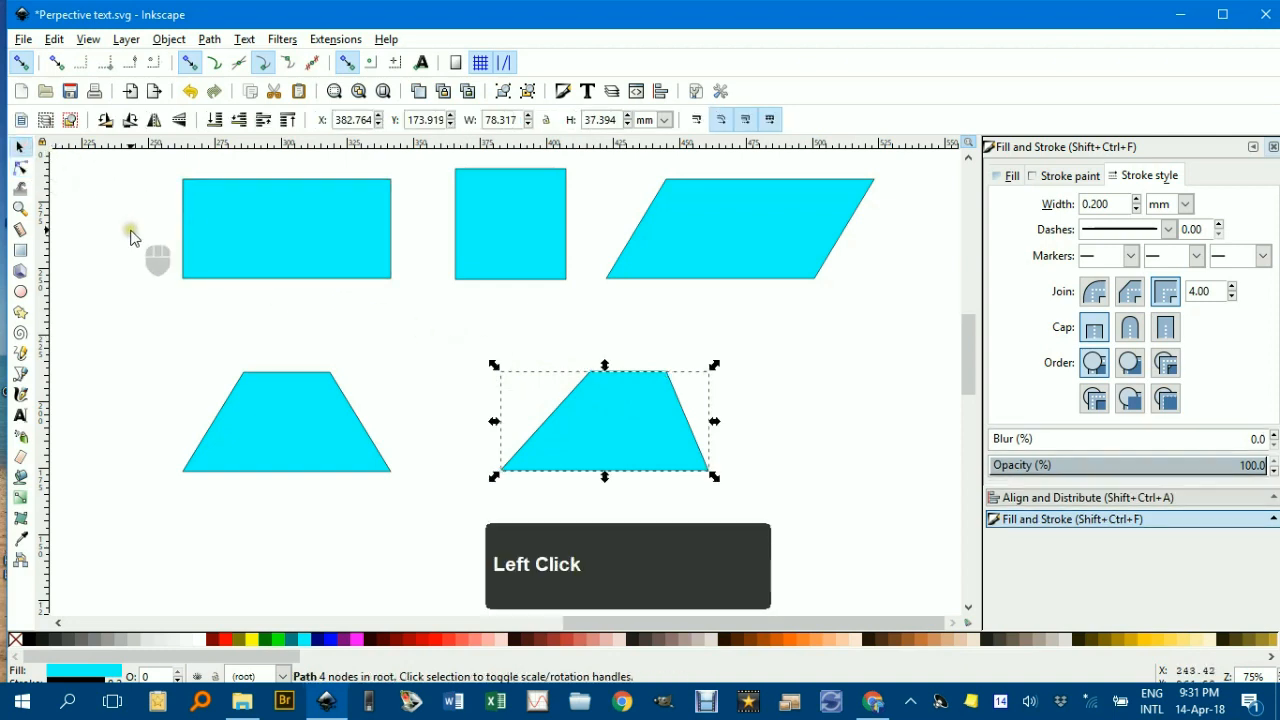
click(583, 360)
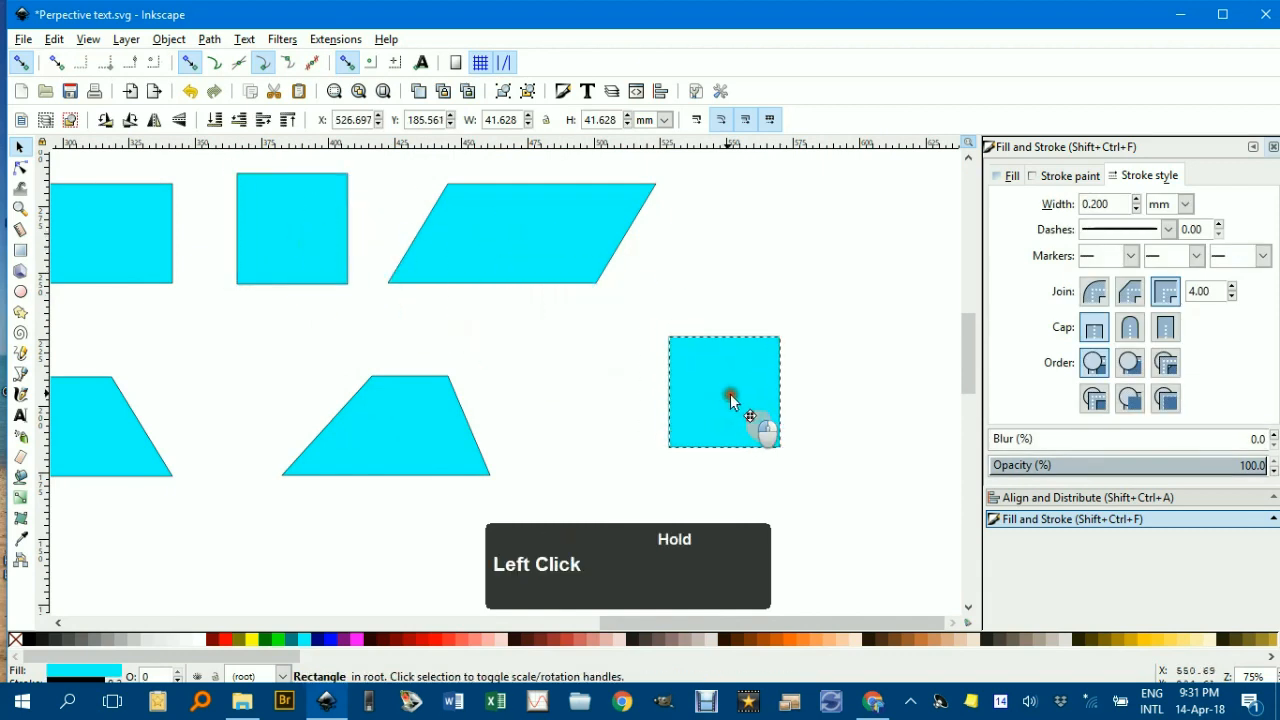
Step: Convert the moved square copy to a path and pull its bottom corner into a kite
drag(725, 392, 780, 410)
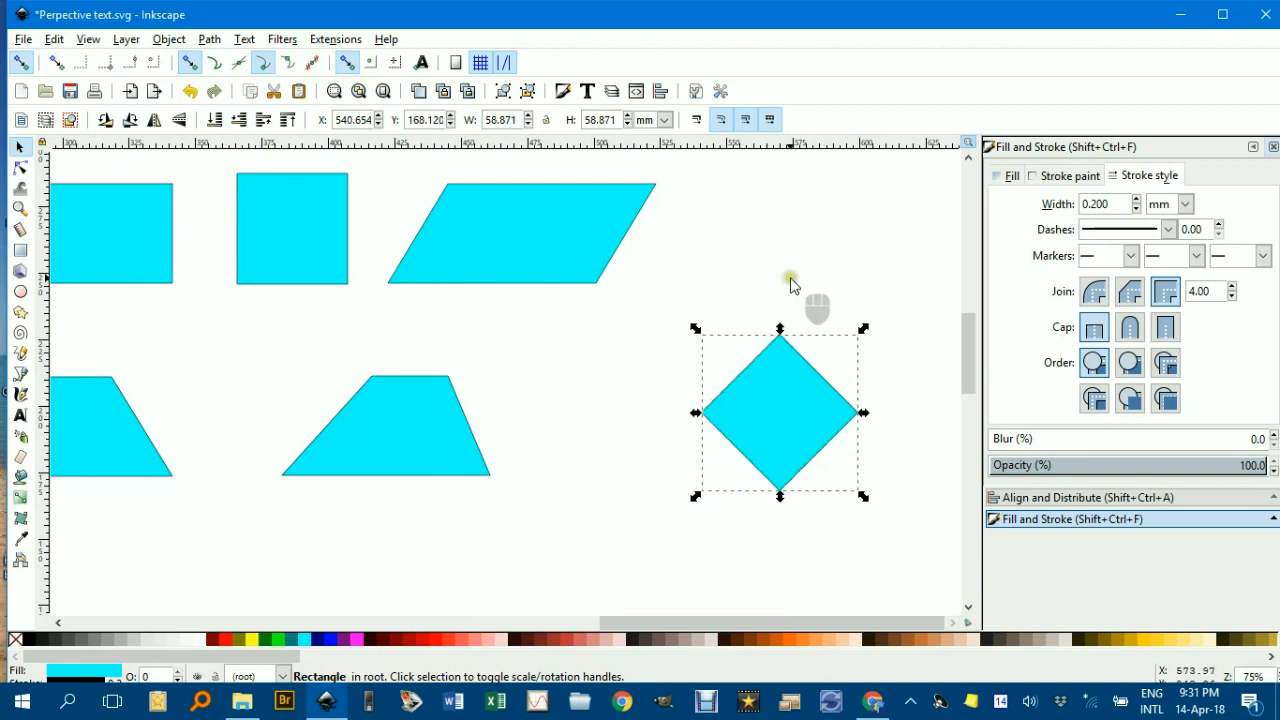
mouse_move(805, 360)
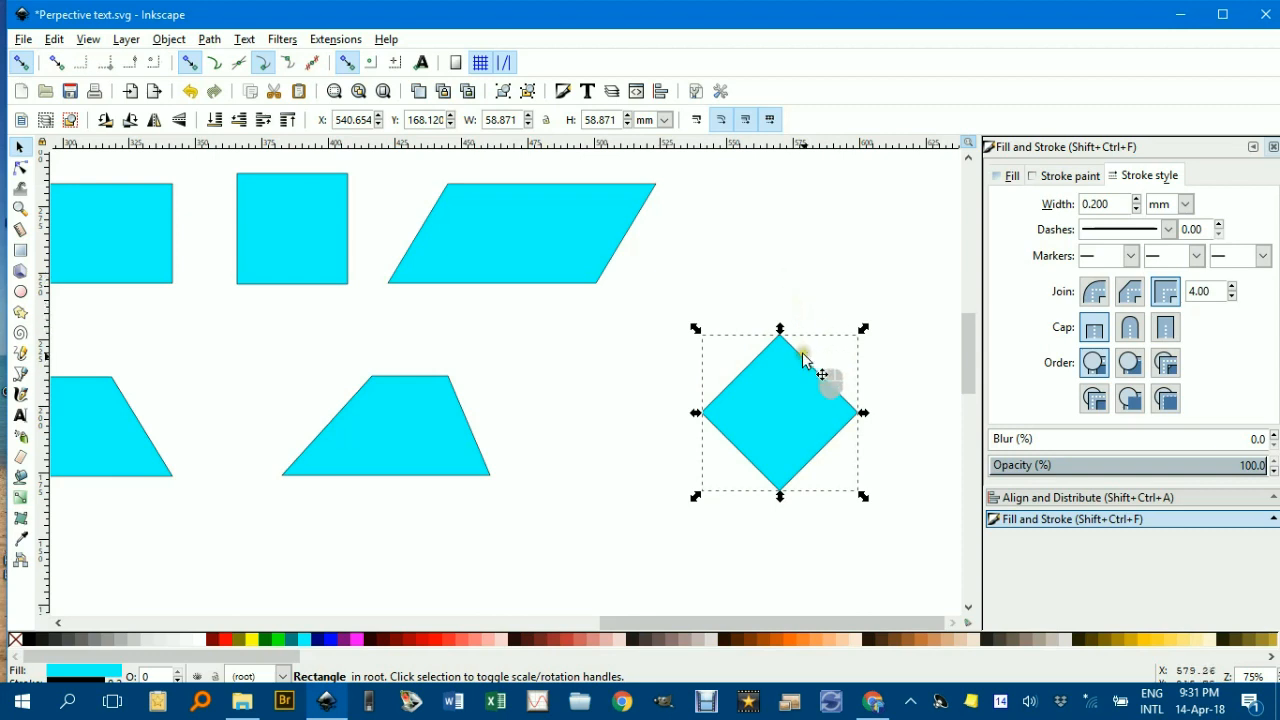
click(208, 39)
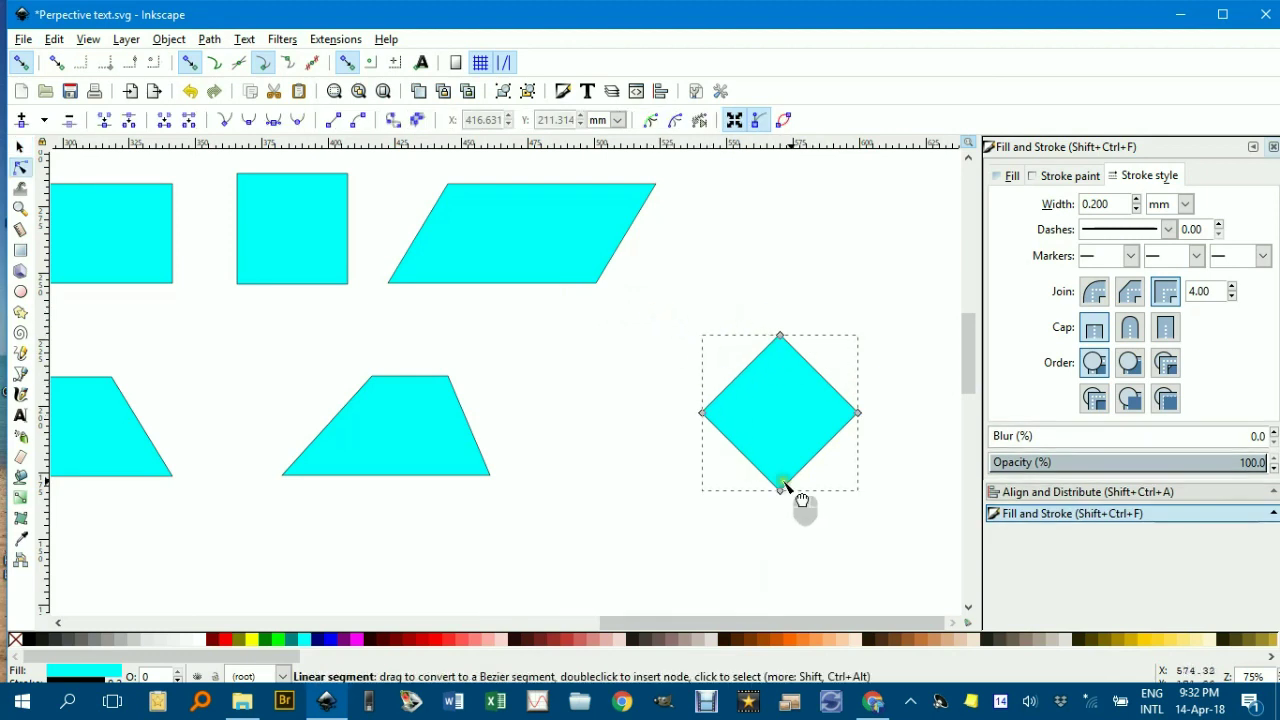
click(780, 487)
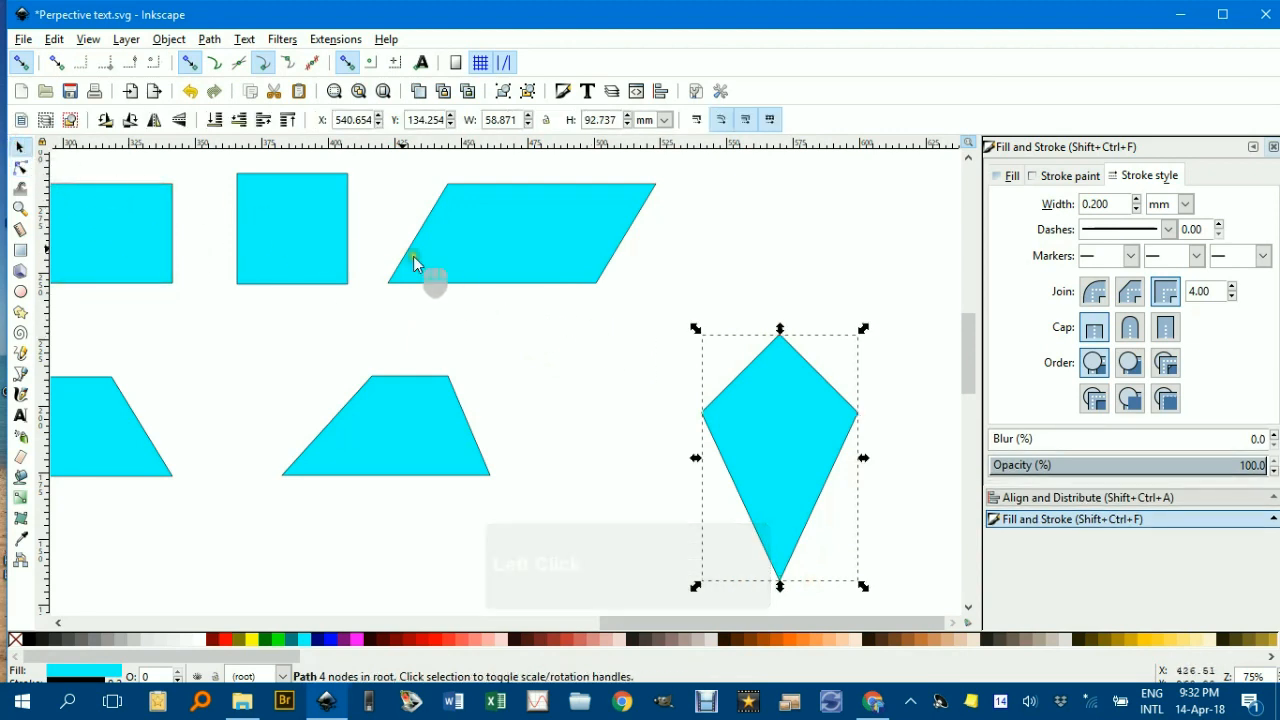
click(130, 119)
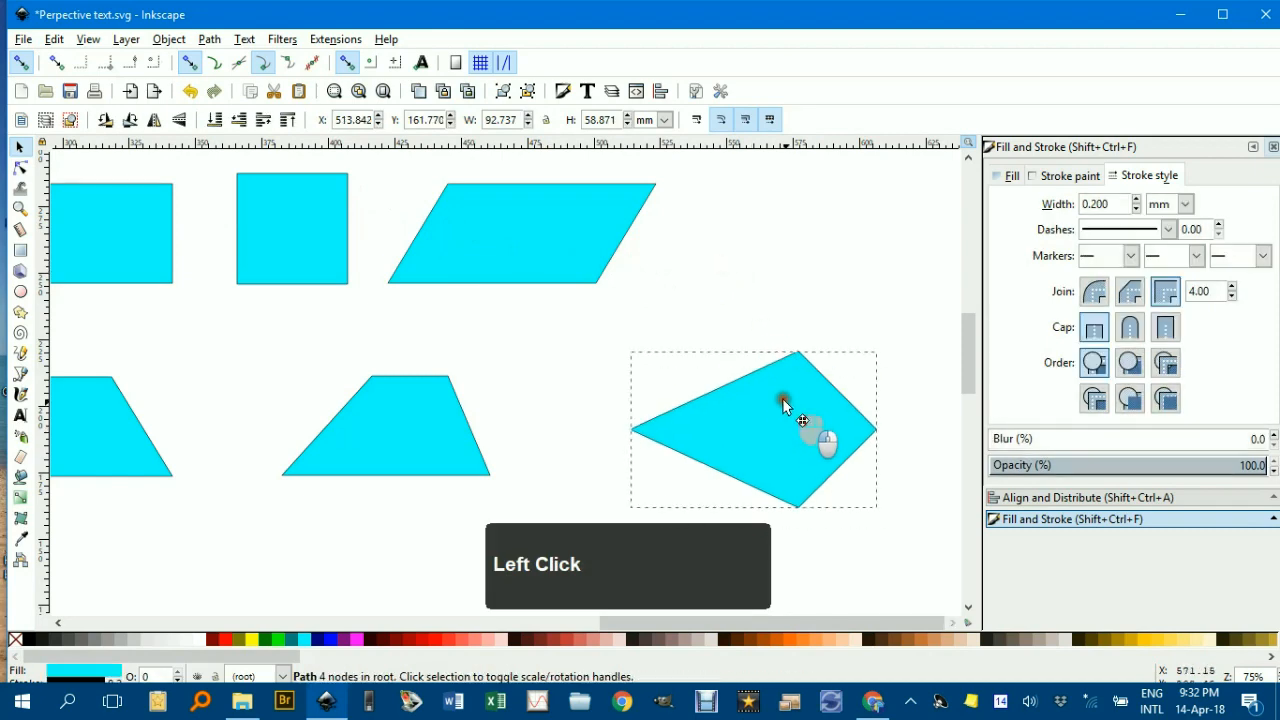
click(496, 366)
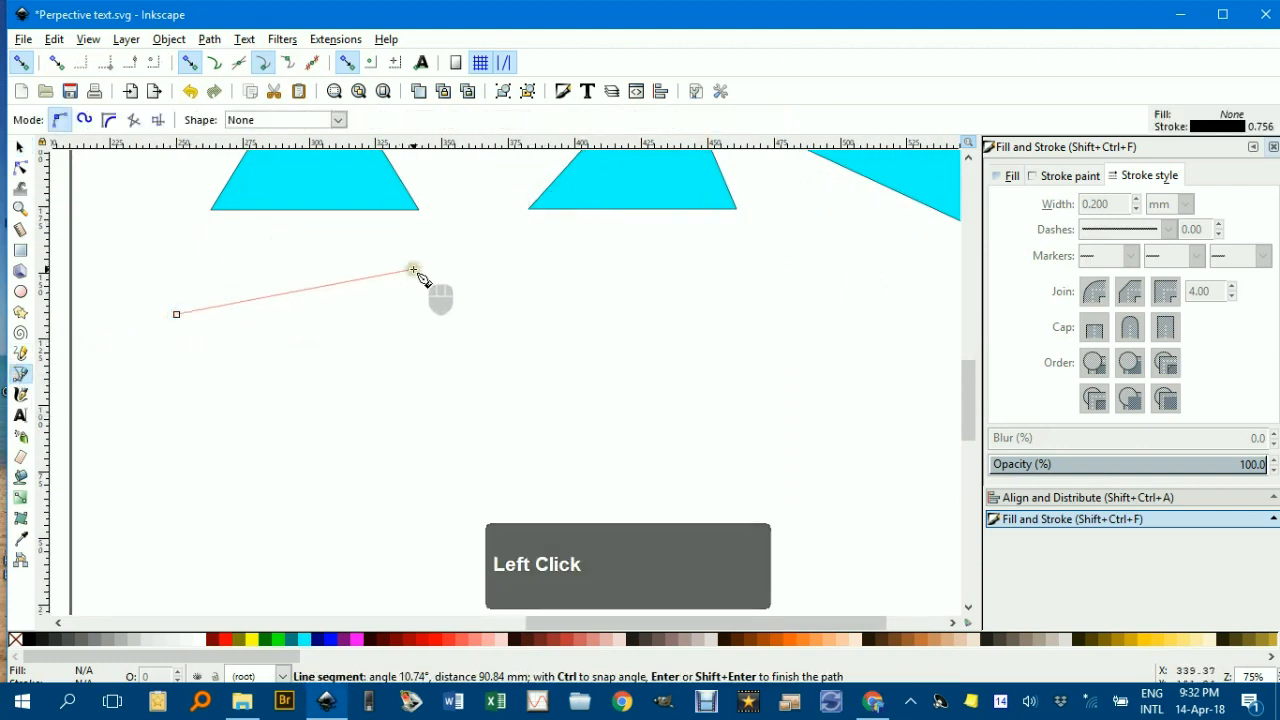
Step: Draw a closed four-cornered outline below the first trapezium and select it
click(404, 251)
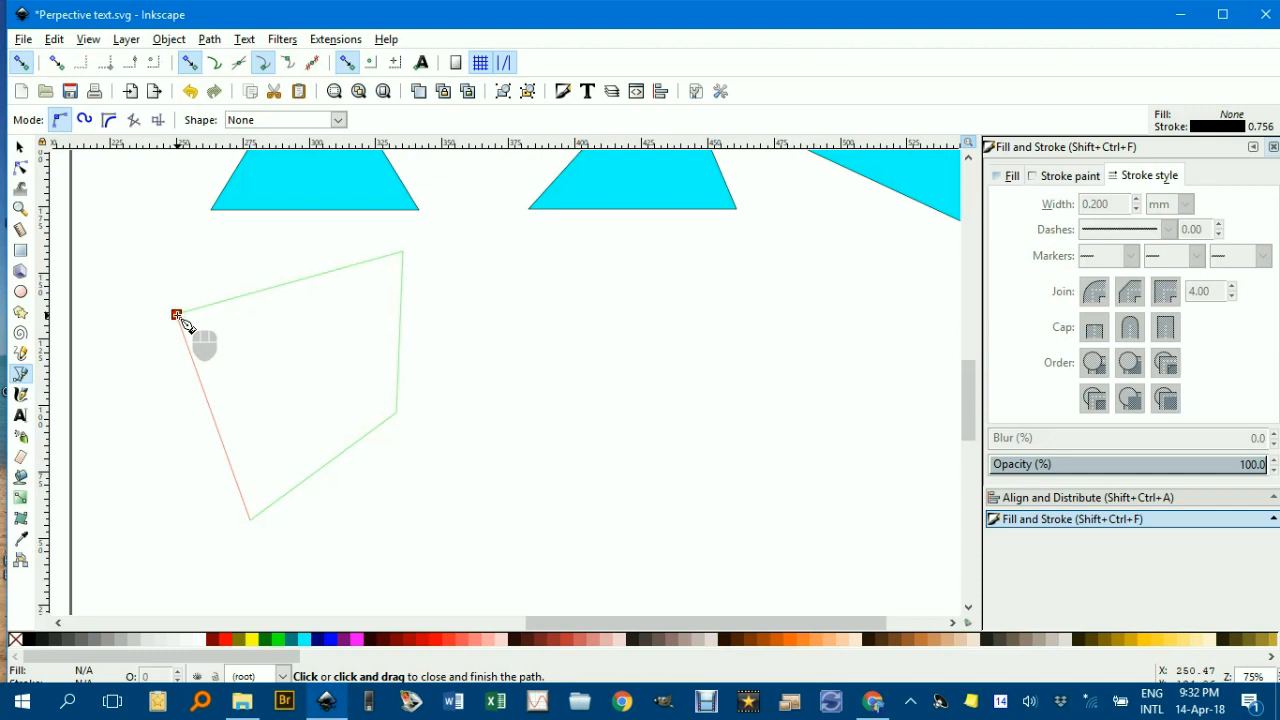
click(177, 314)
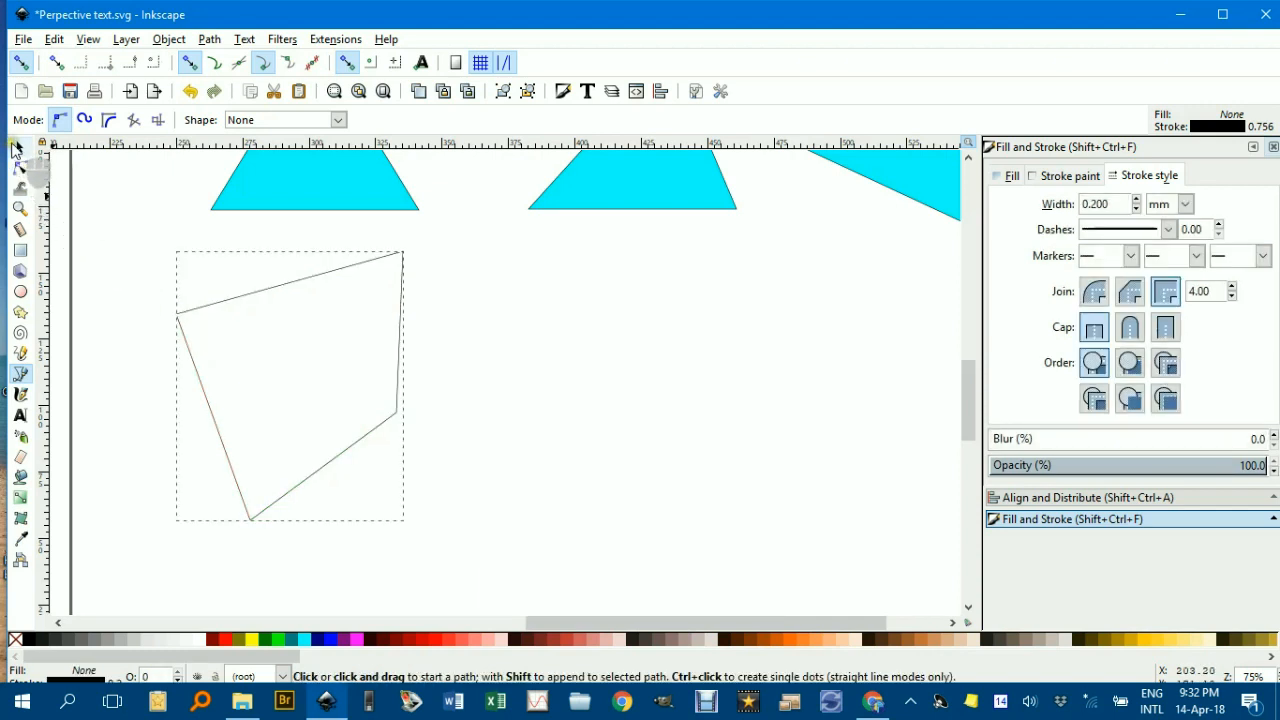
click(14, 147)
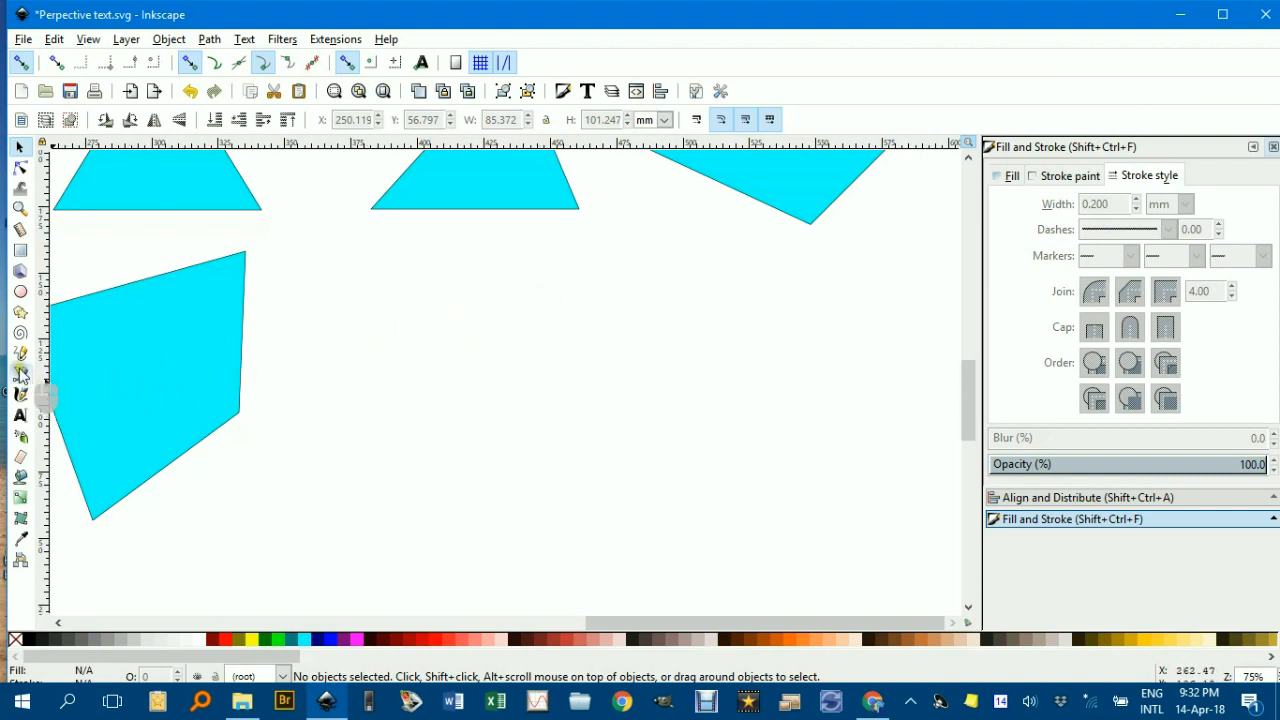
mouse_move(19, 375)
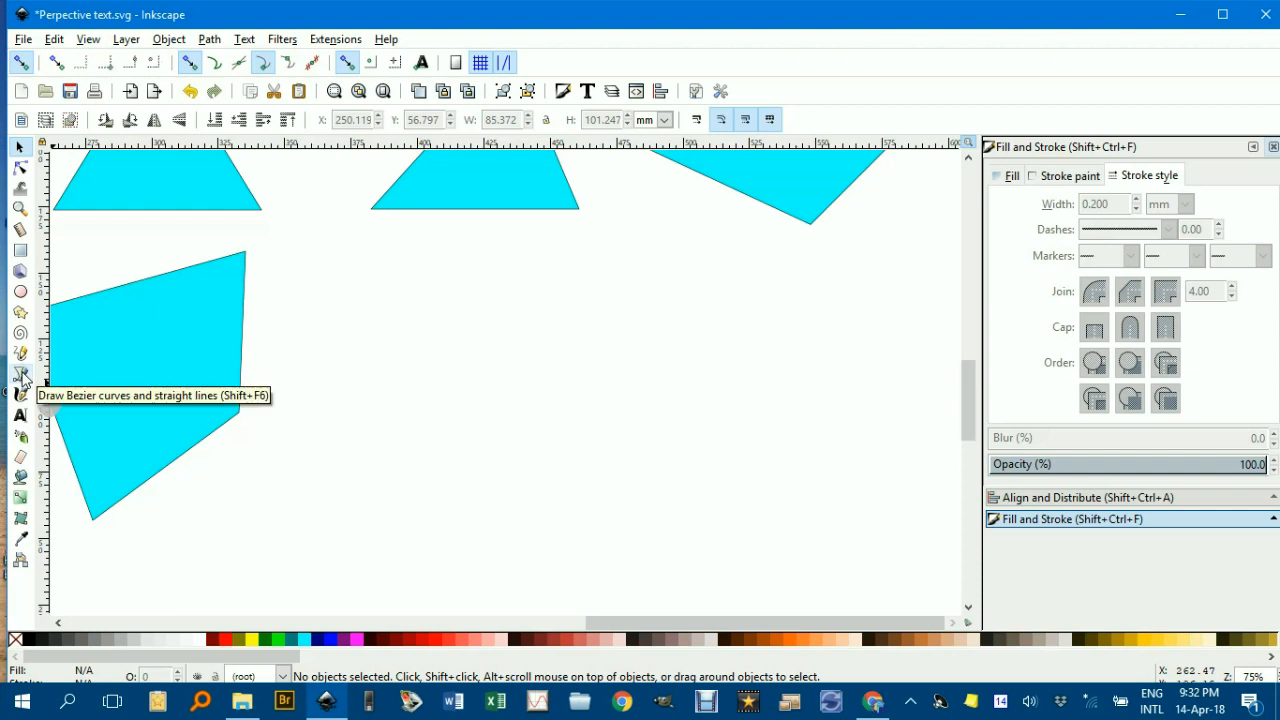
Step: Draw a horizontal straight base line with the Bezier tool
click(18, 374)
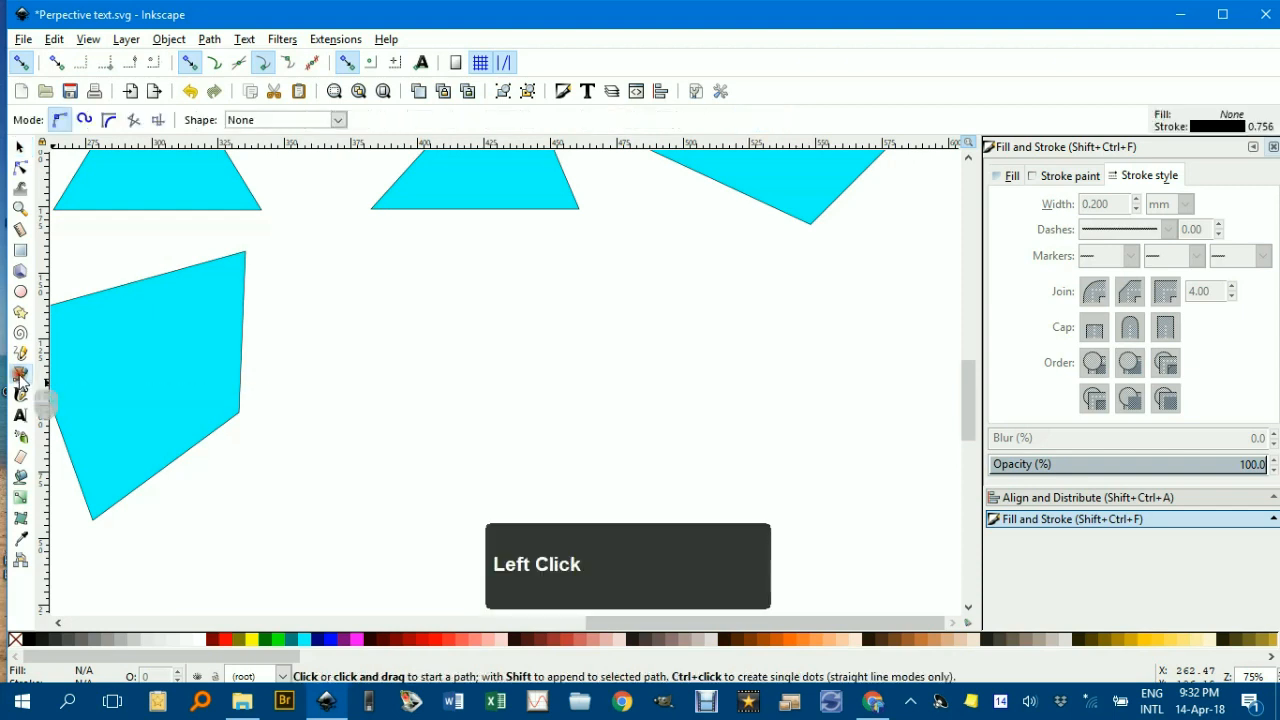
click(394, 440)
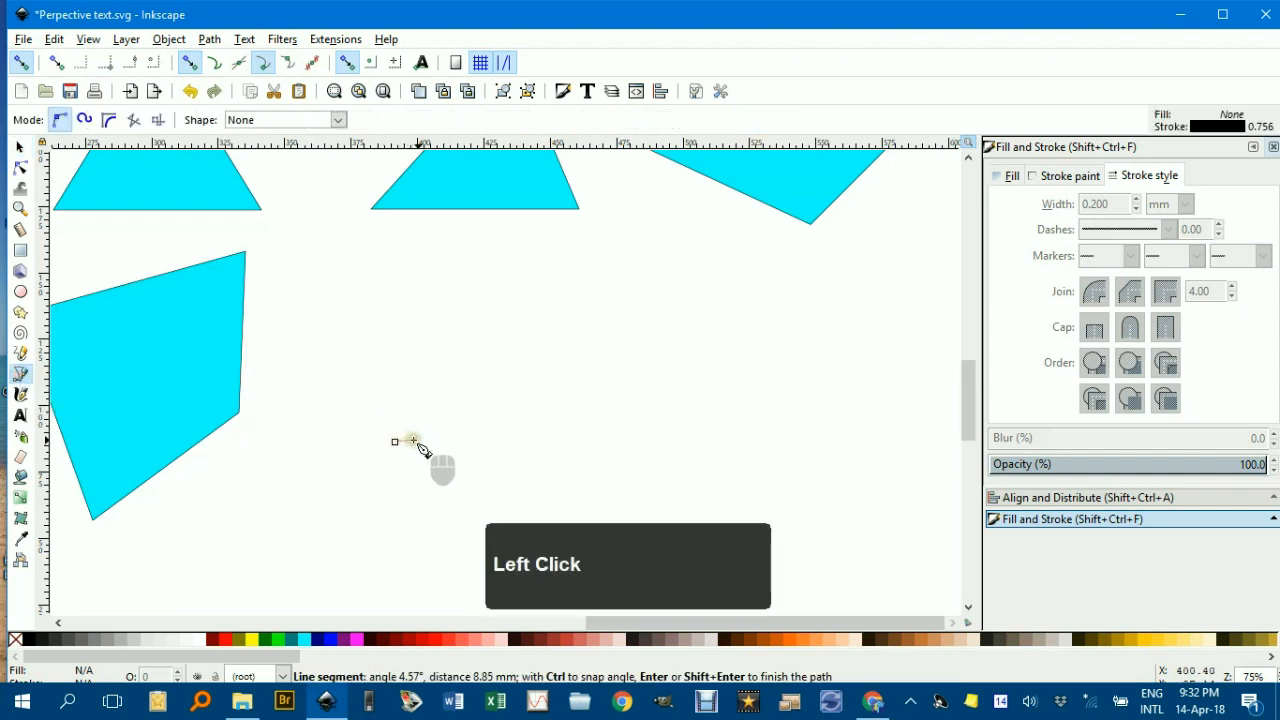
click(595, 439)
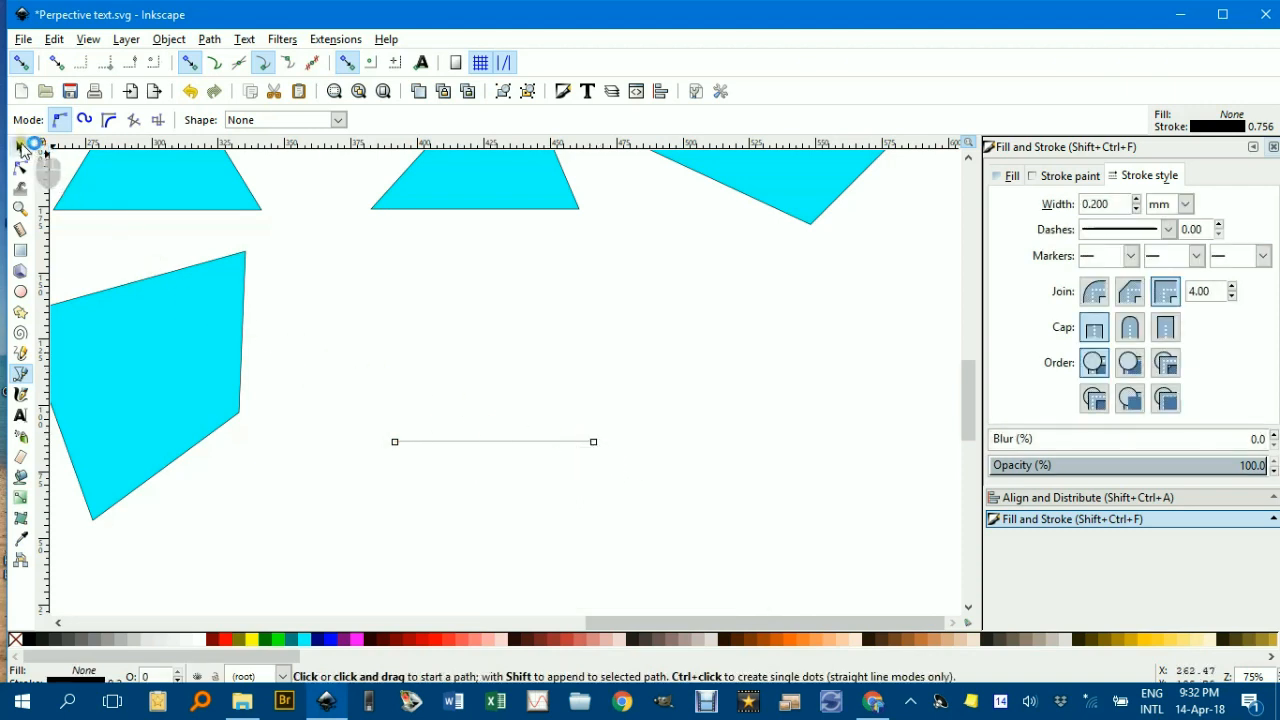
click(17, 148)
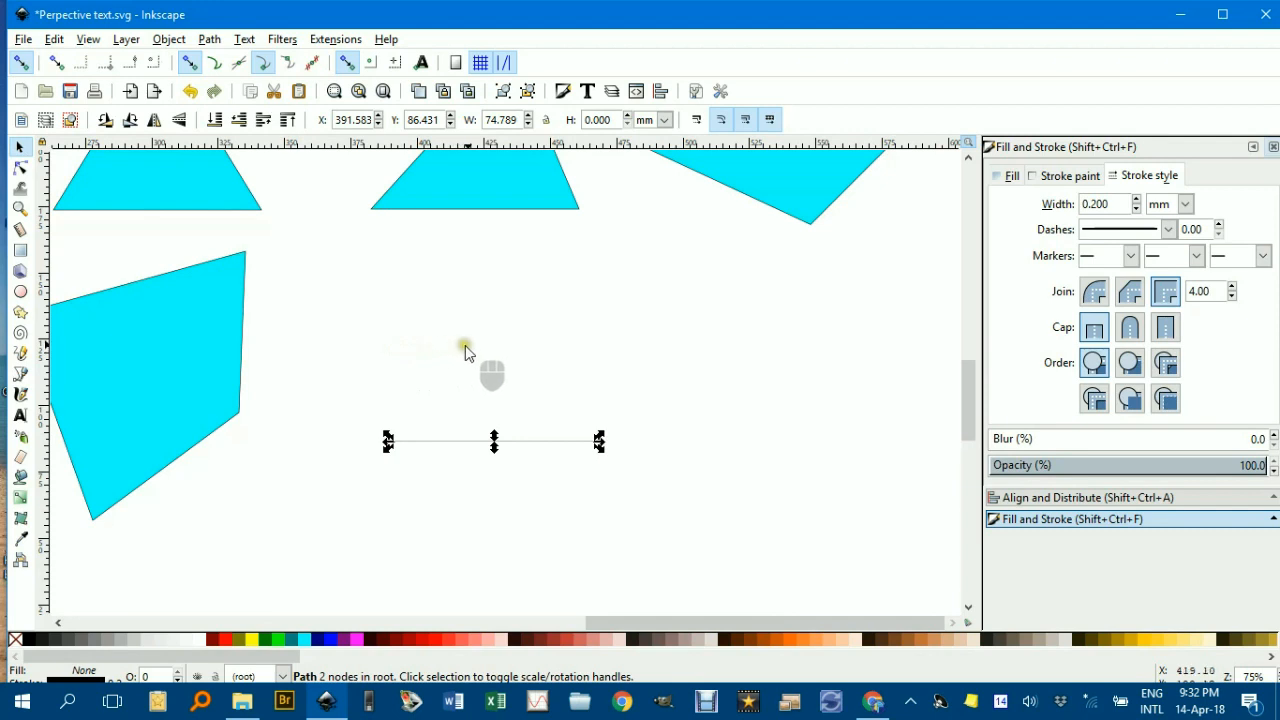
Step: Duplicate the line, slant the copy, and join it to the base's left end
key(d)
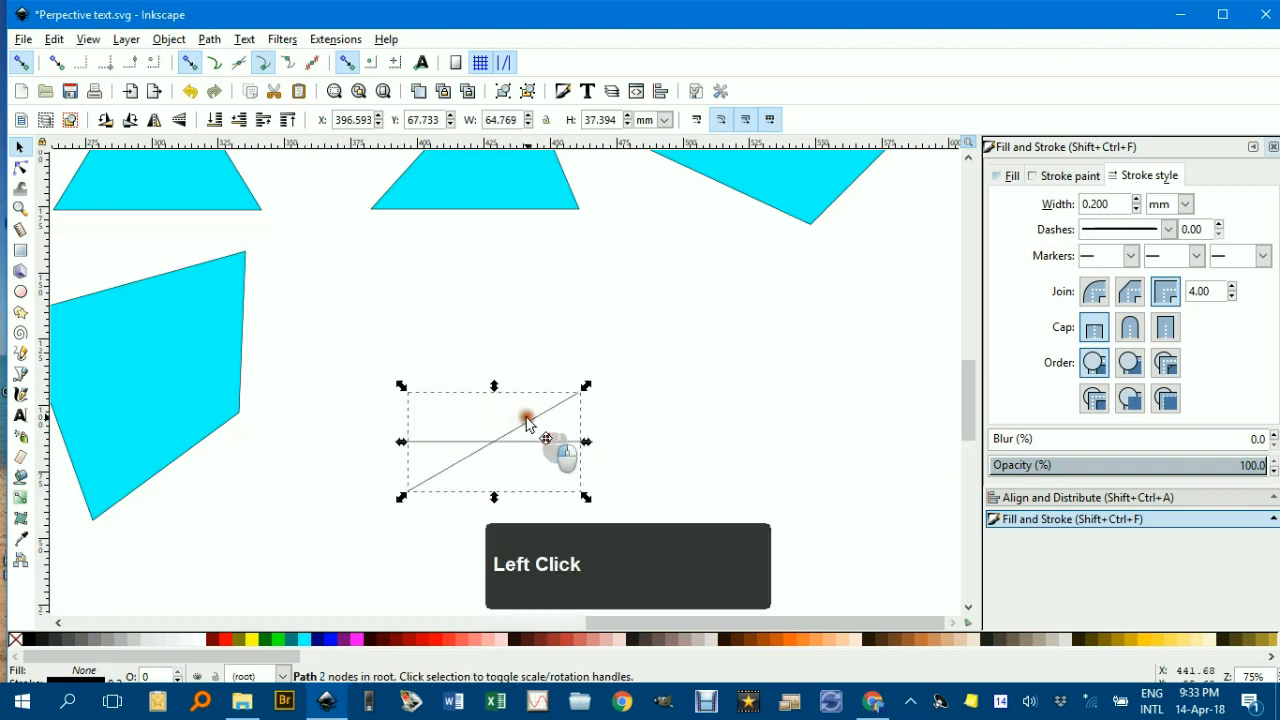
drag(527, 418, 555, 440)
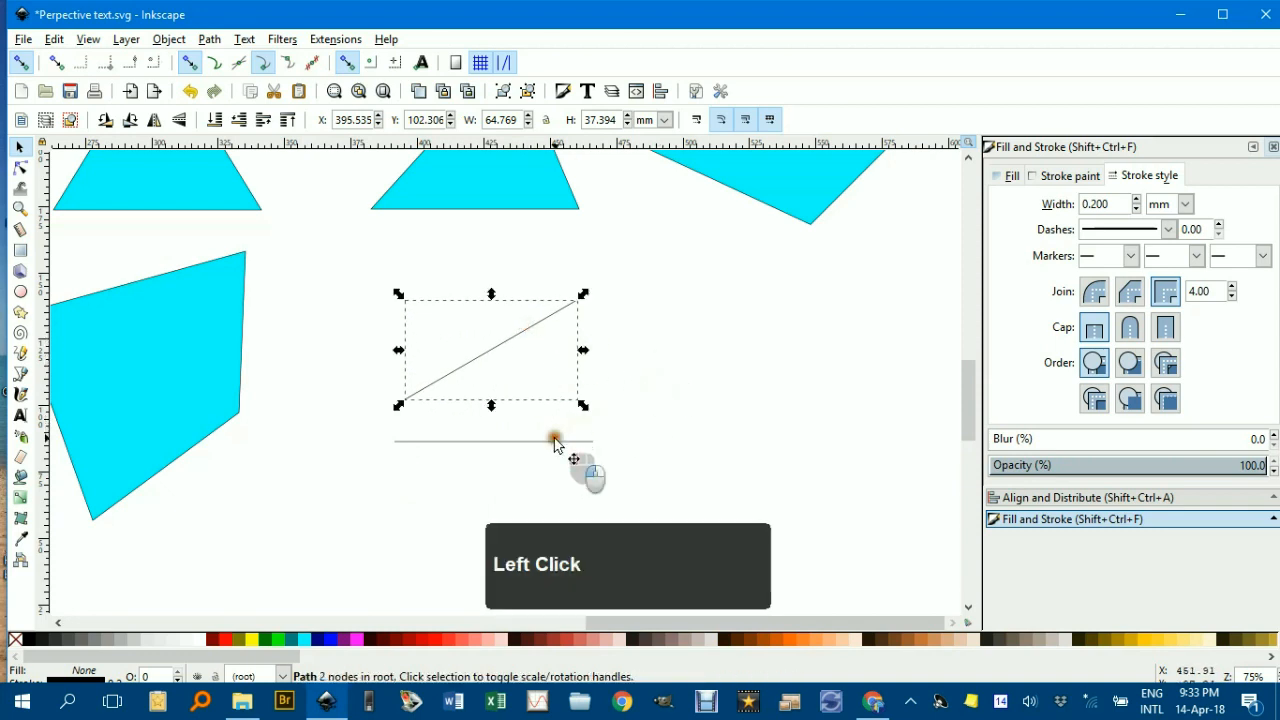
drag(555, 440, 800, 440)
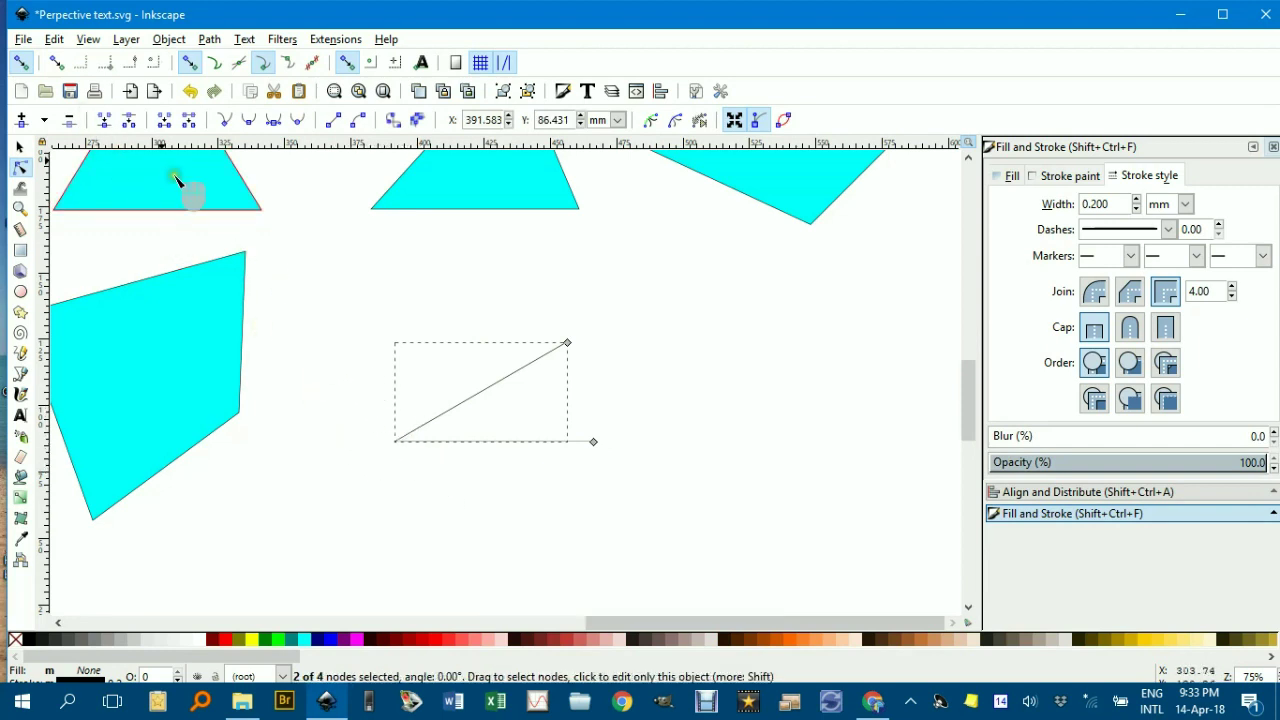
mouse_move(102, 121)
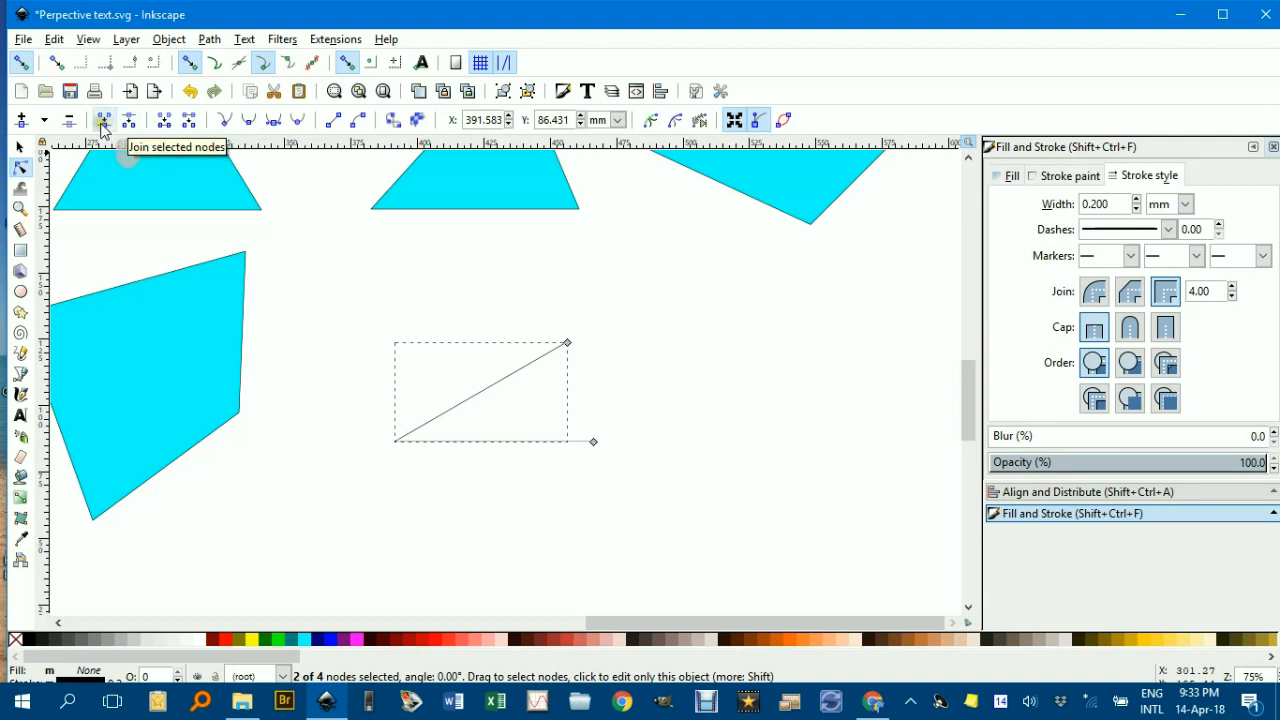
click(394, 442)
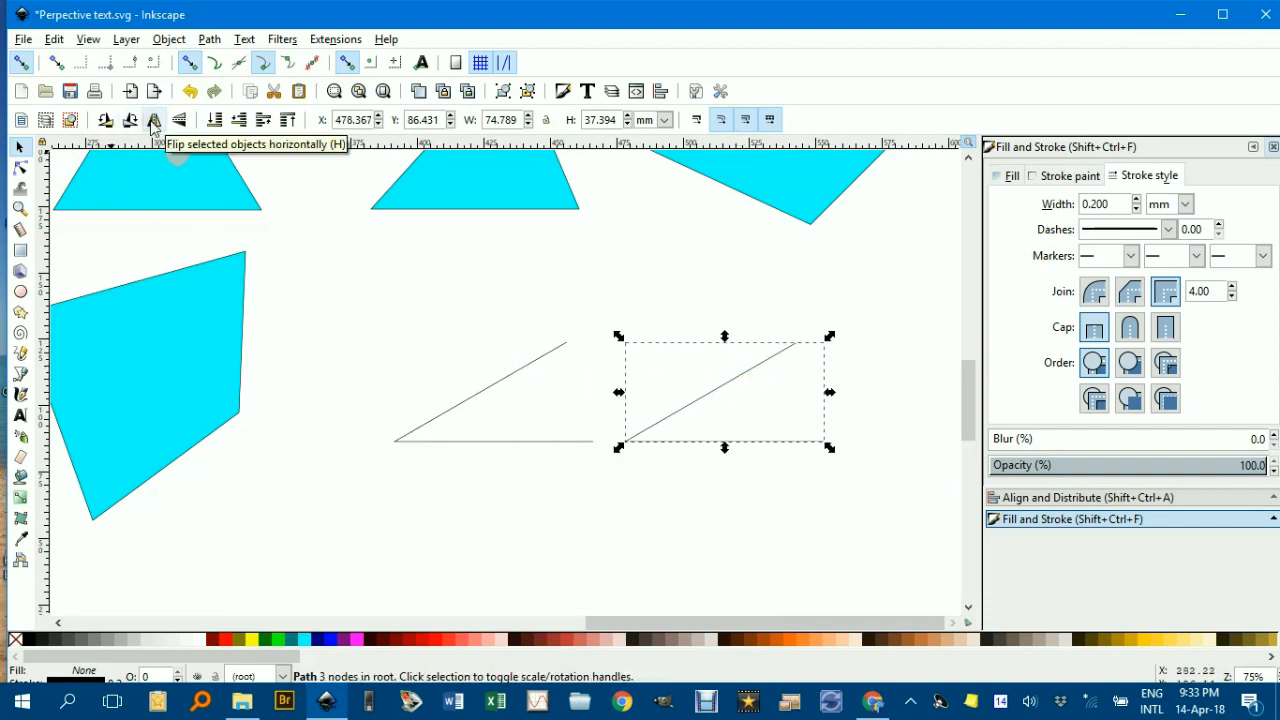
Step: Line up a slanted side with the base's right end and fill the parallelogram cyan
click(153, 119)
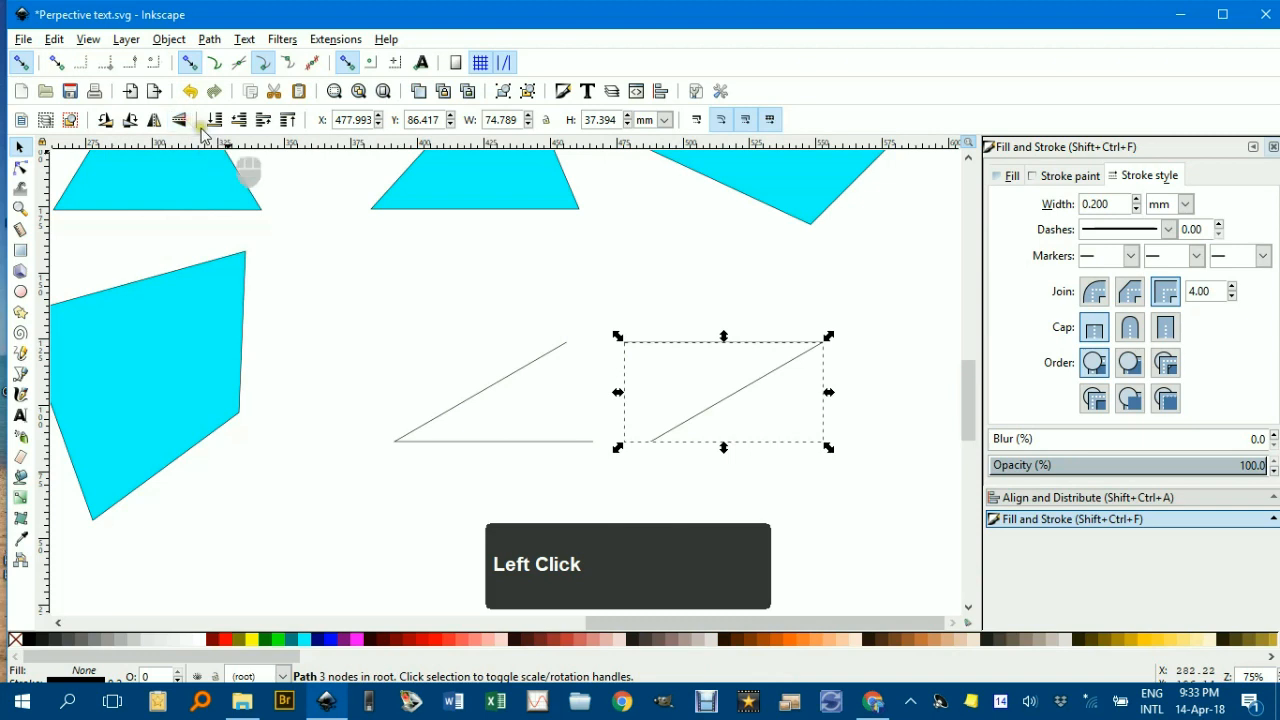
drag(723, 340, 635, 345)
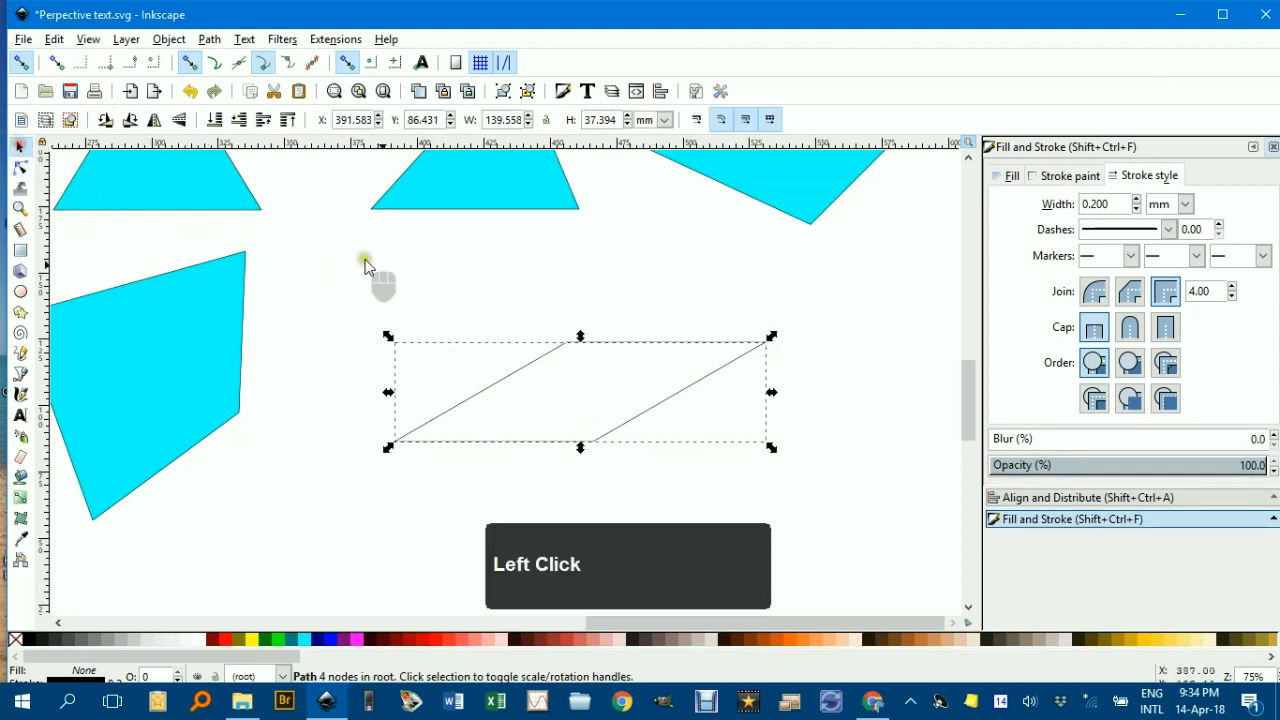
click(301, 639)
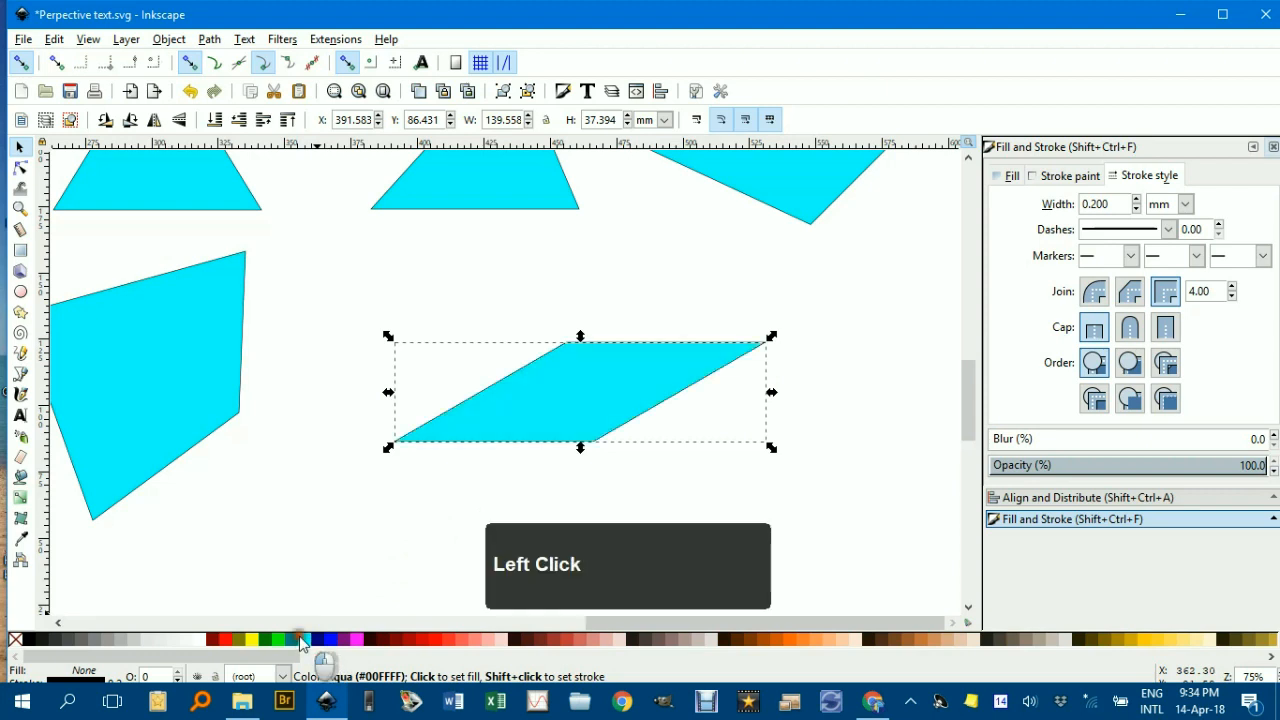
scroll(down, 3)
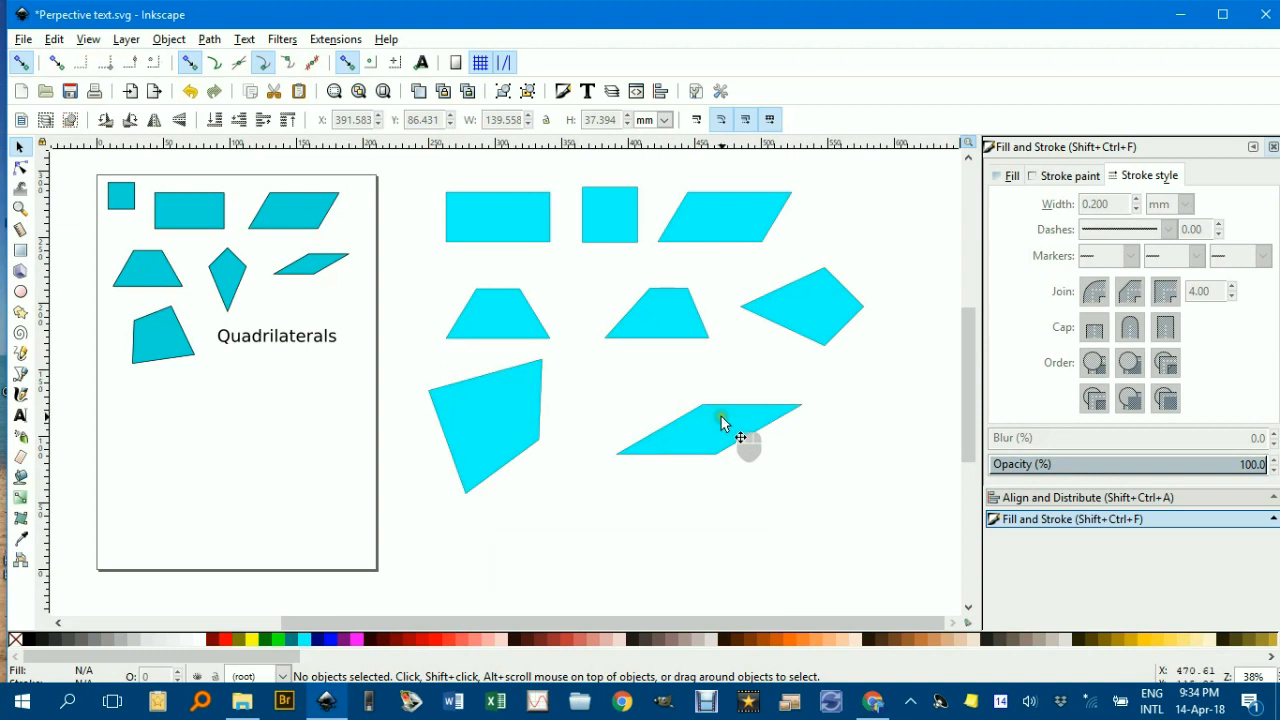
mouse_move(685, 392)
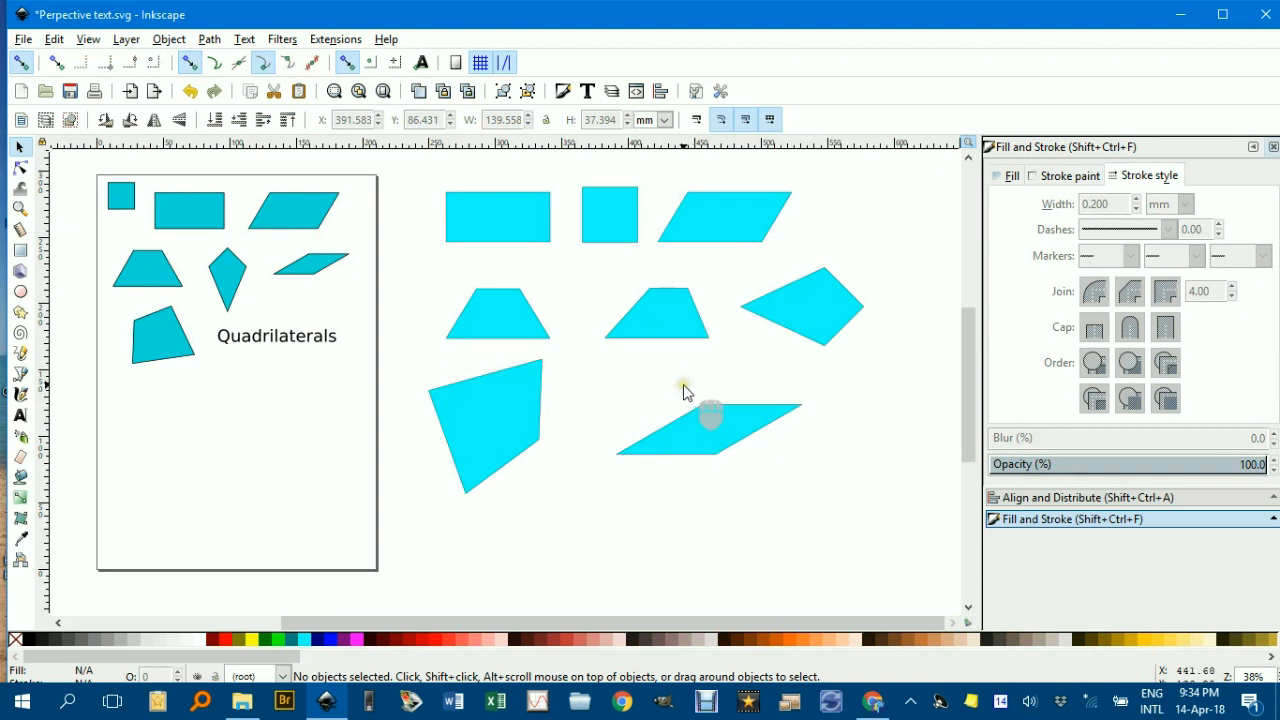